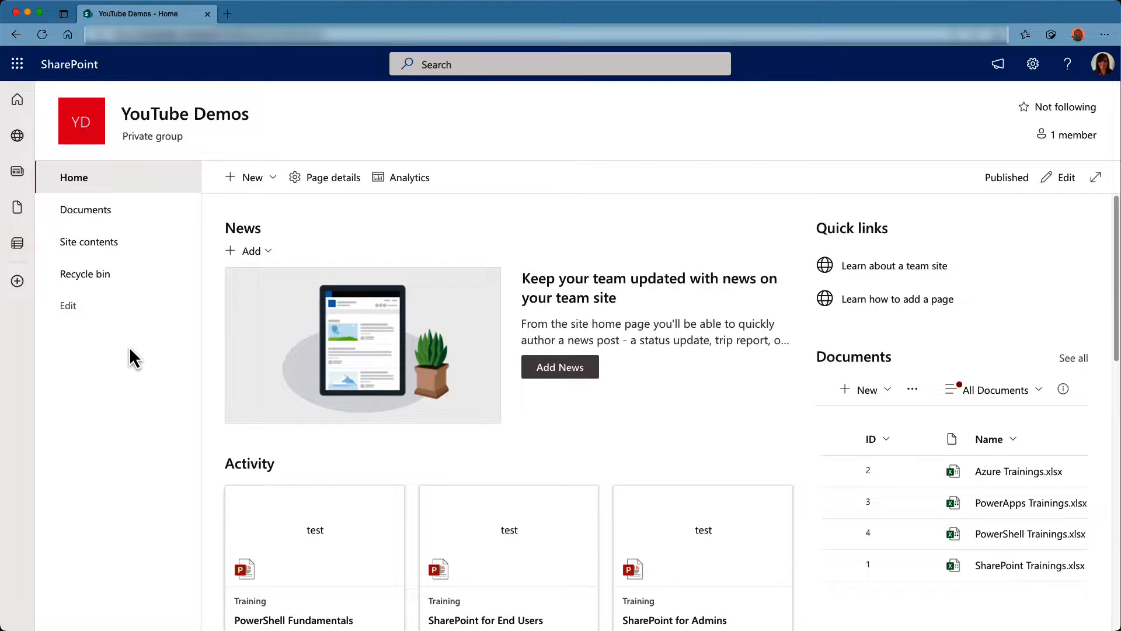
pyautogui.moveTo(126, 234)
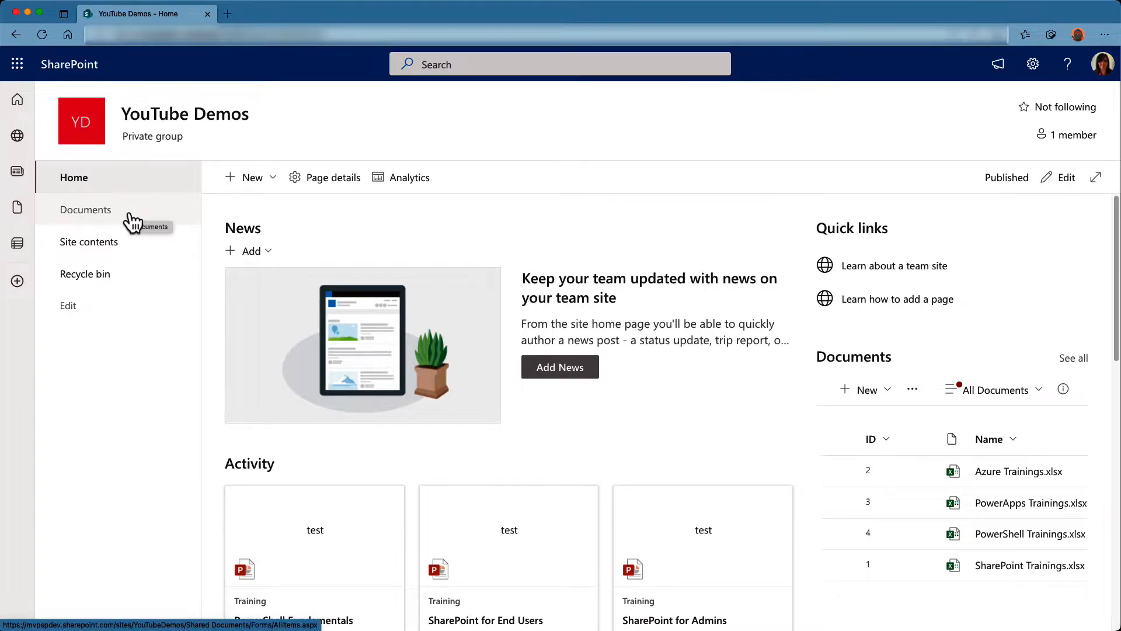
# - Reach the Documents library's full settings page via Library settings > More library settings
pyautogui.click(85, 210)
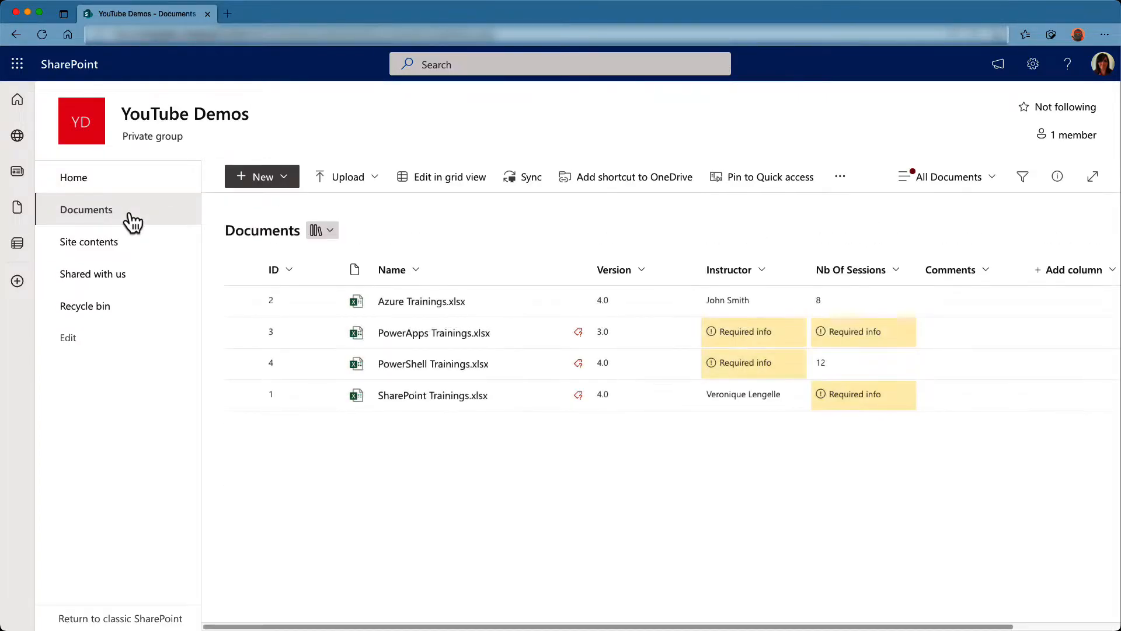
pyautogui.click(1032, 65)
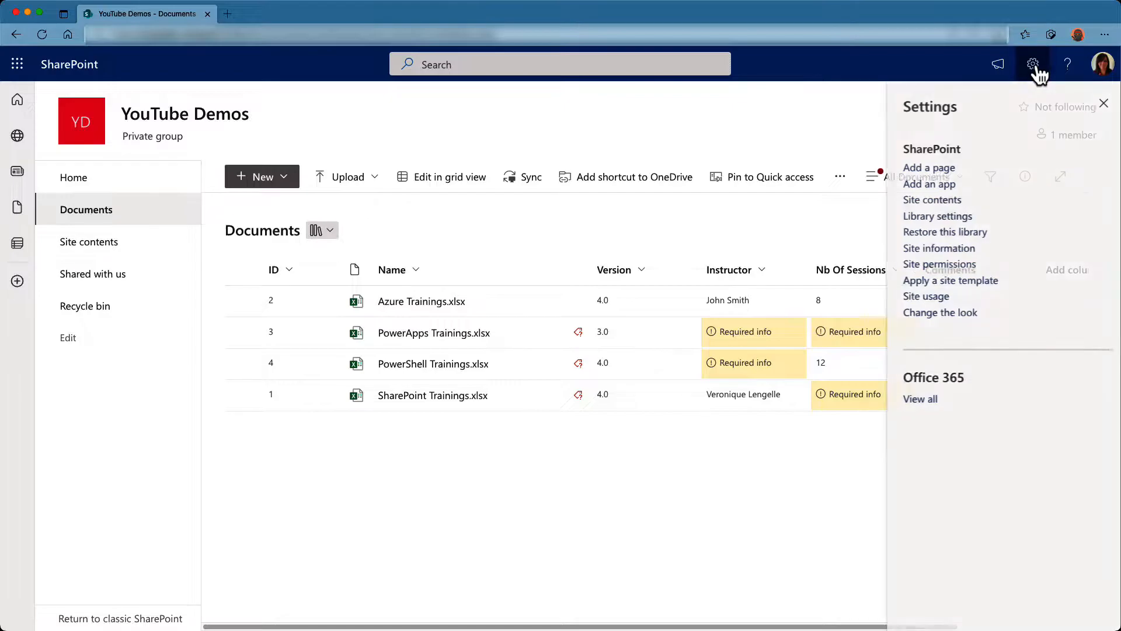
pyautogui.click(938, 215)
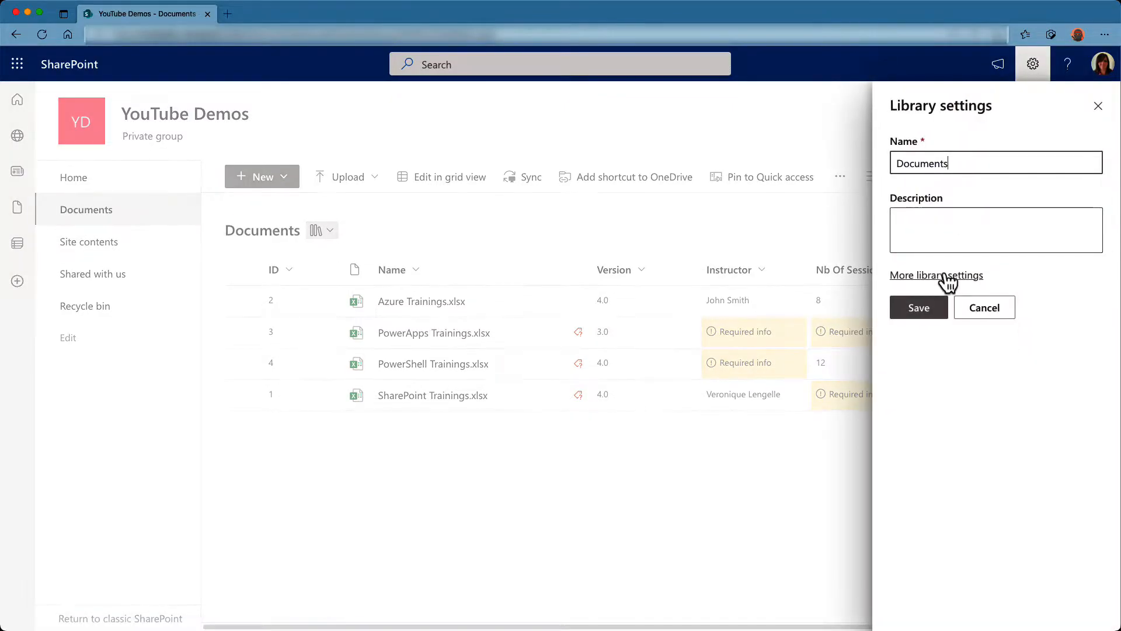
pyautogui.click(937, 275)
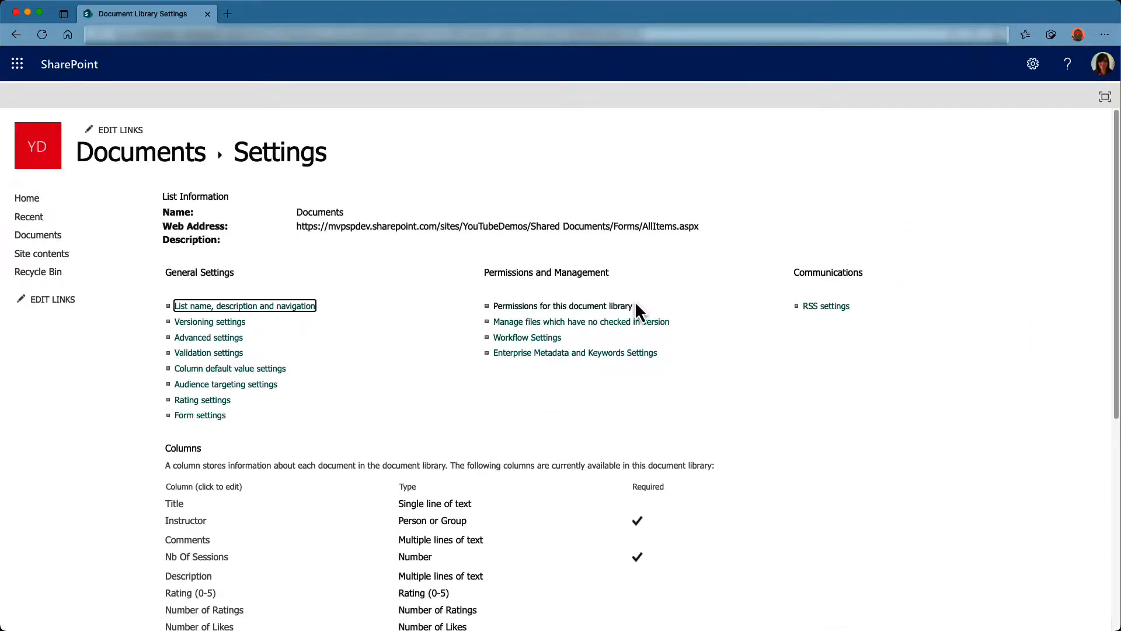
# - View 'Permissions for this document library', inherited Members Edit, Owners Full Control, Visitors Read
pyautogui.click(563, 305)
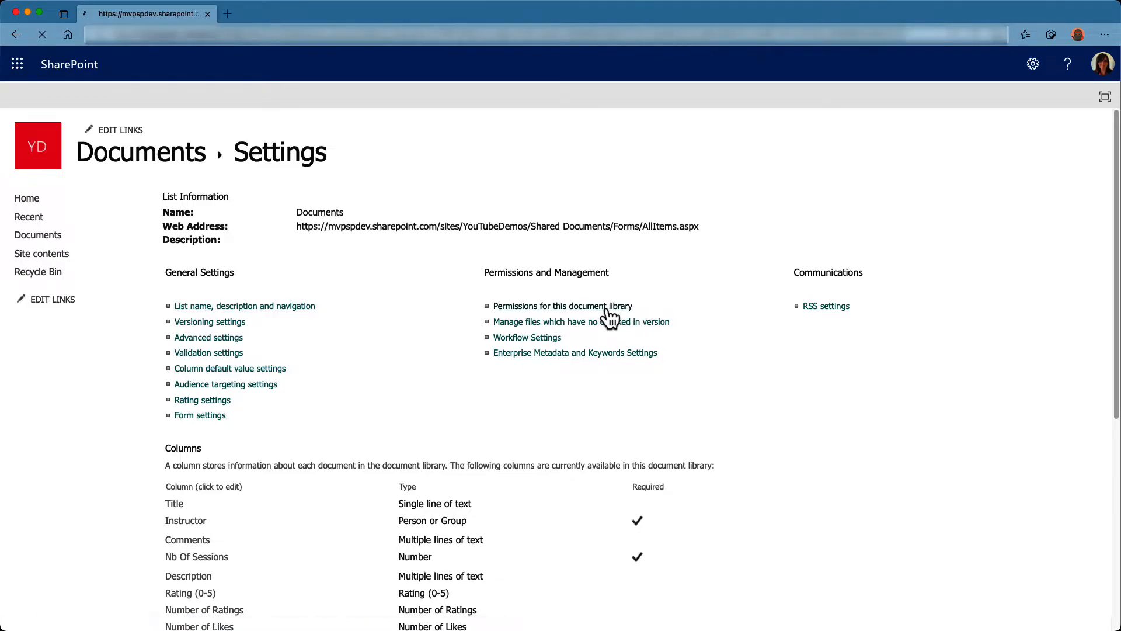
pyautogui.click(564, 307)
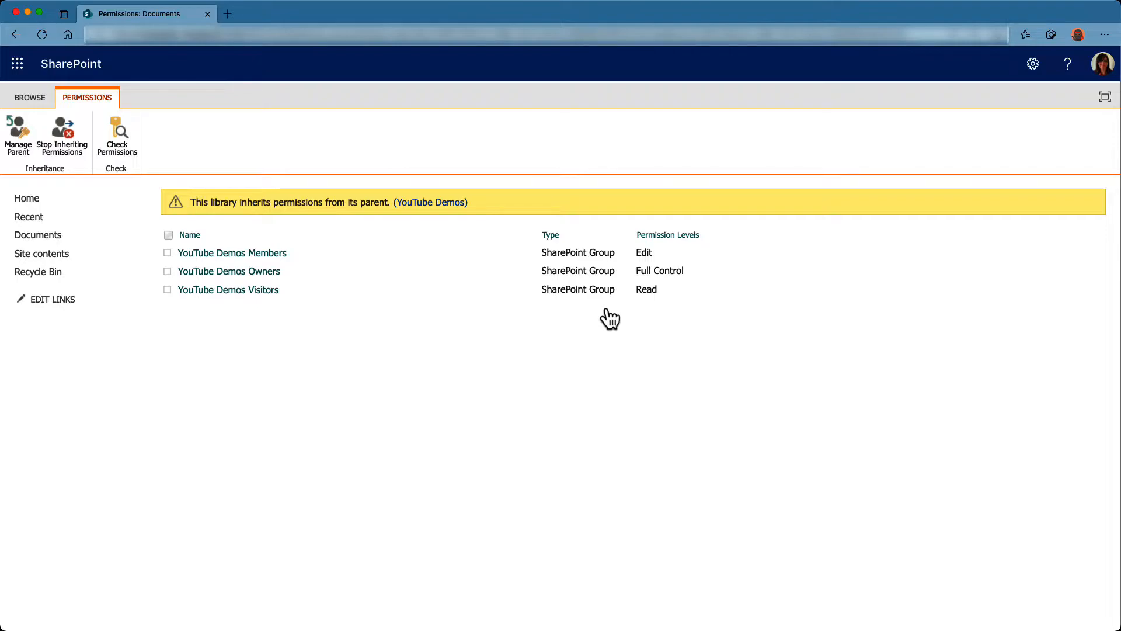
pyautogui.moveTo(248, 170)
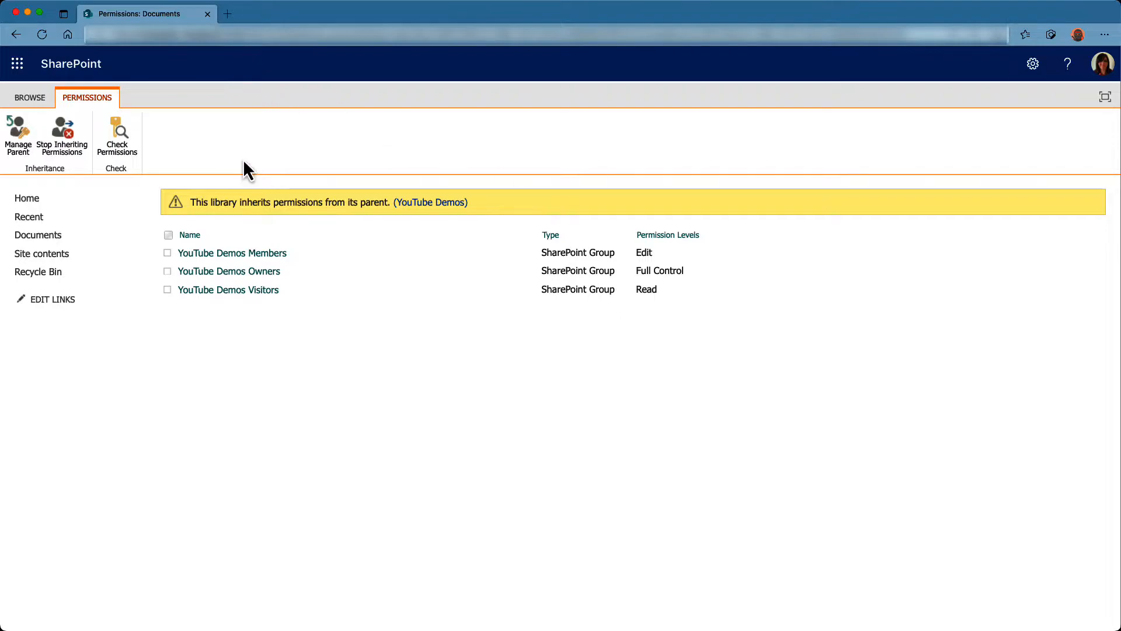
pyautogui.moveTo(229, 173)
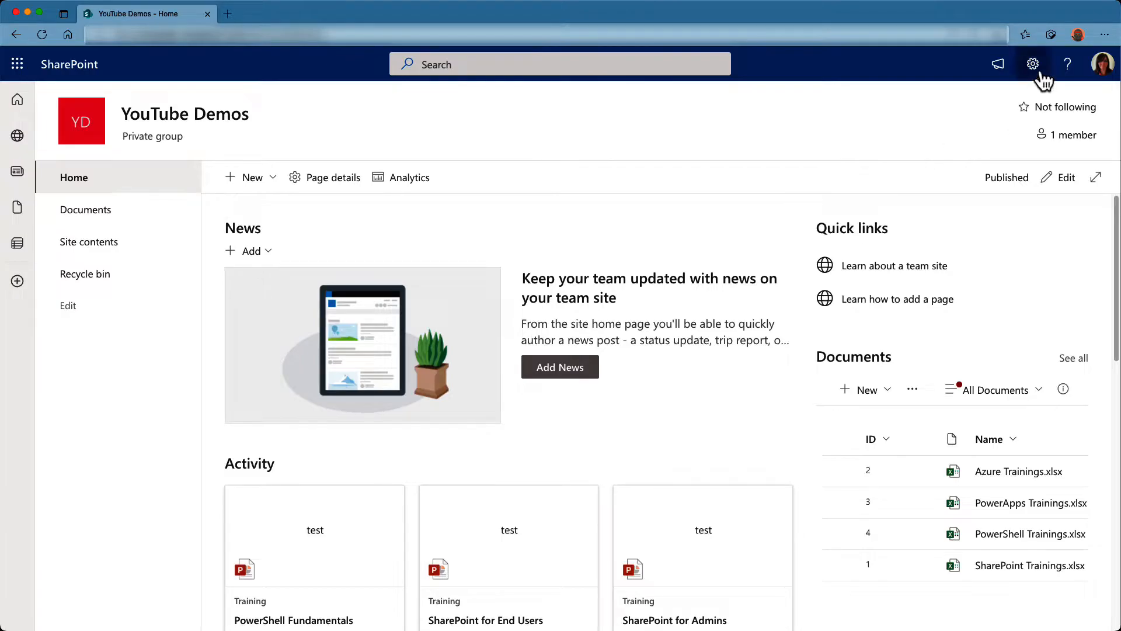
# - Reach the YouTube Demos site's advanced permissions page via Site permissions
pyautogui.click(1032, 64)
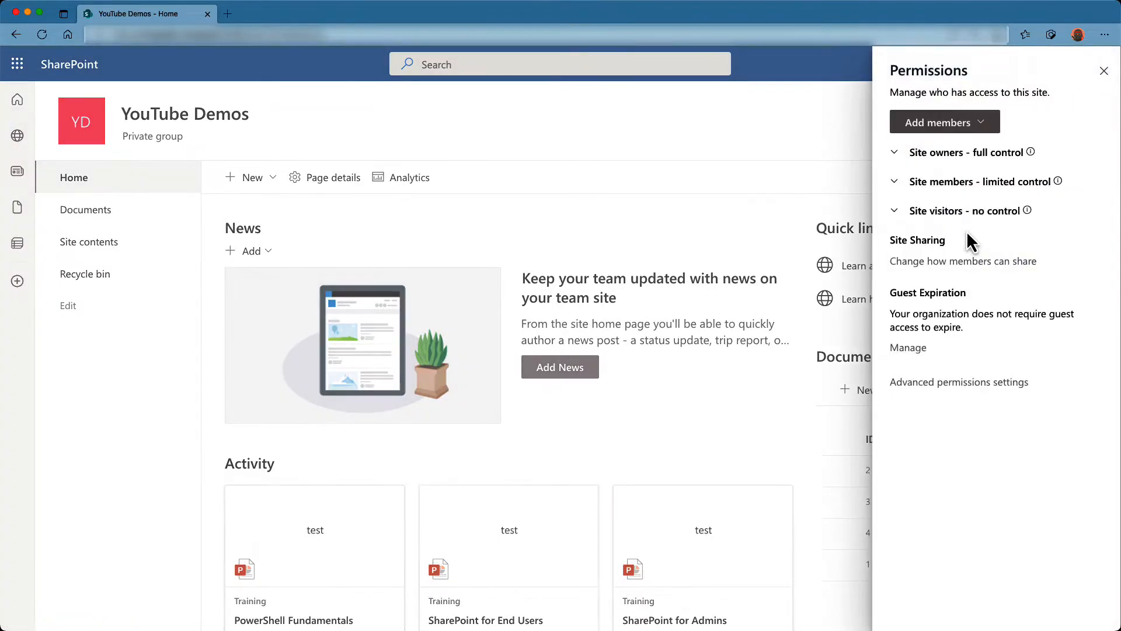
pyautogui.click(960, 381)
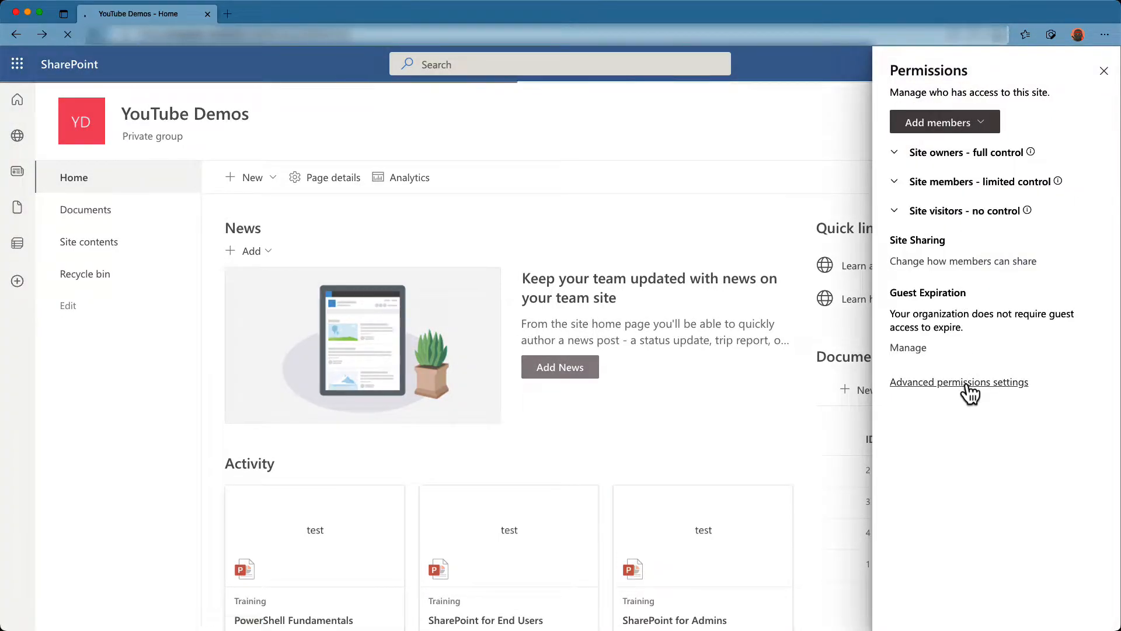
pyautogui.click(958, 381)
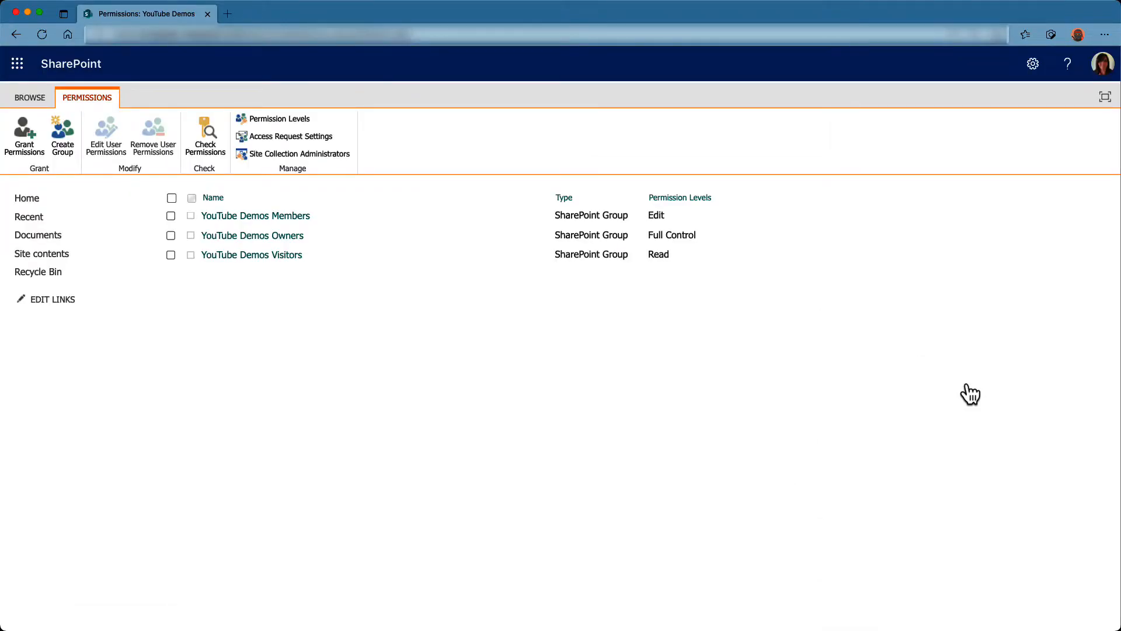
pyautogui.moveTo(940, 352)
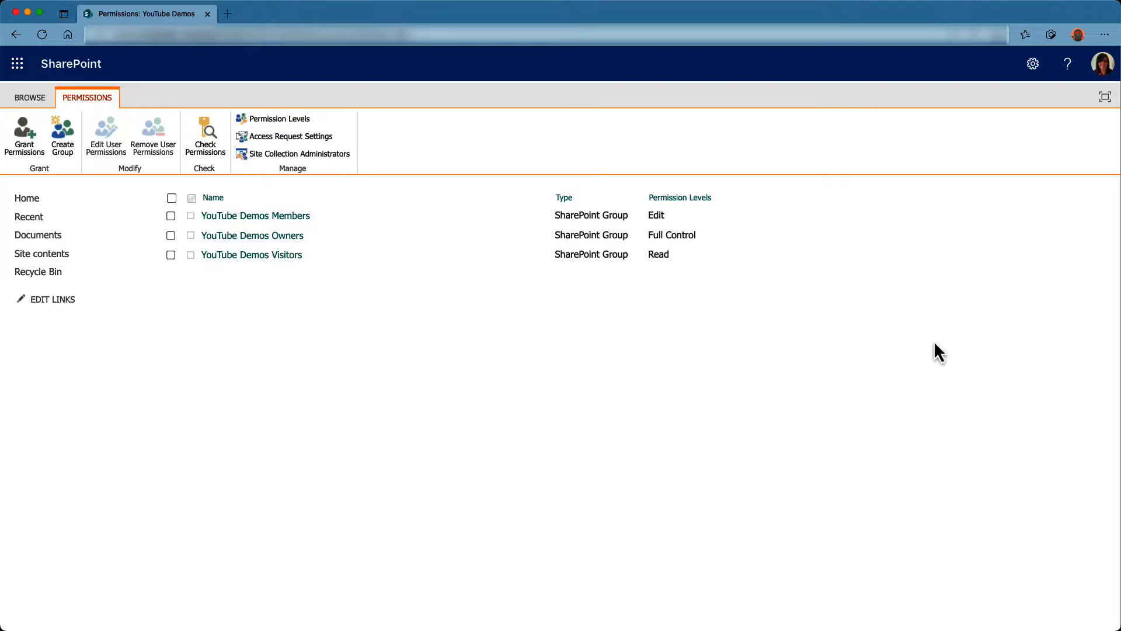
pyautogui.moveTo(273, 119)
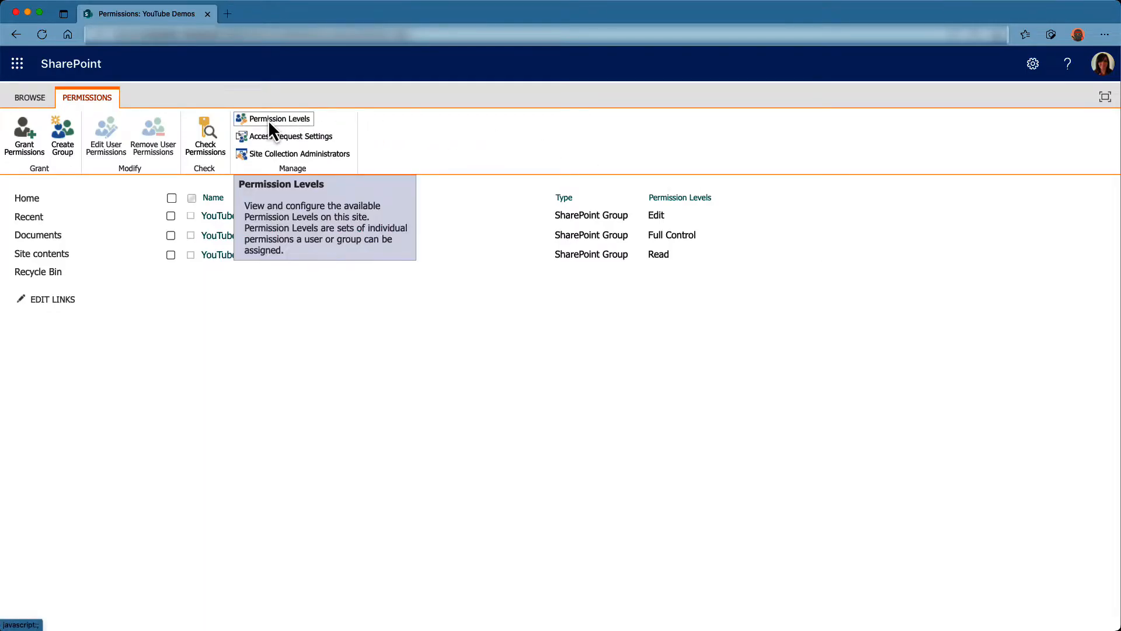
# - From the site's Permission Levels list, start a blank Add a Permission Level form
pyautogui.click(278, 119)
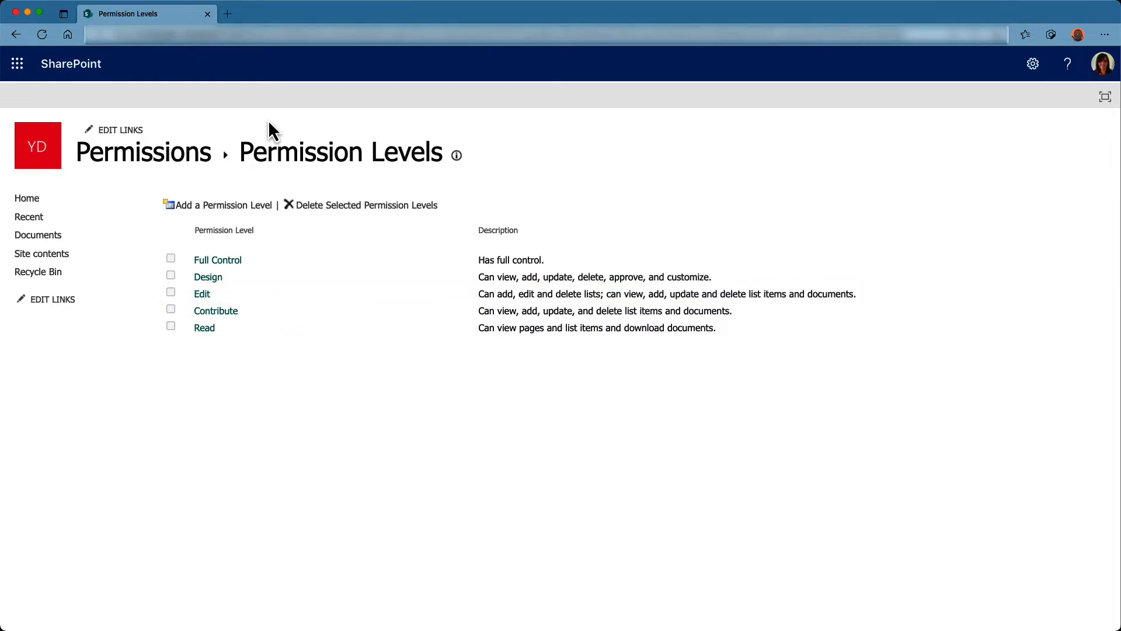
pyautogui.moveTo(252, 138)
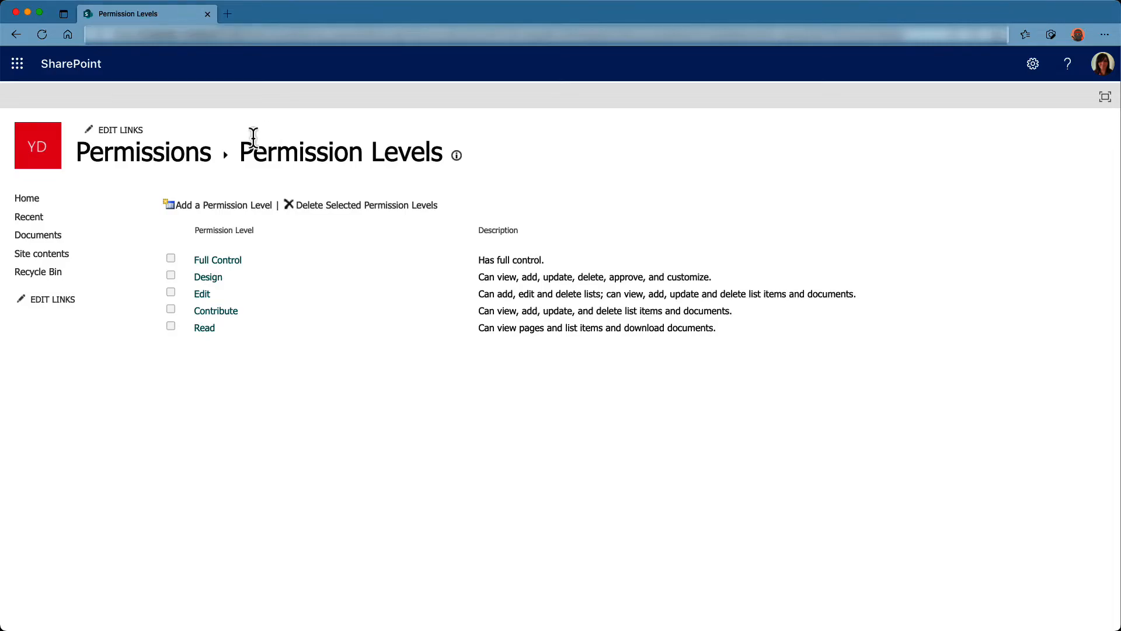
pyautogui.click(223, 206)
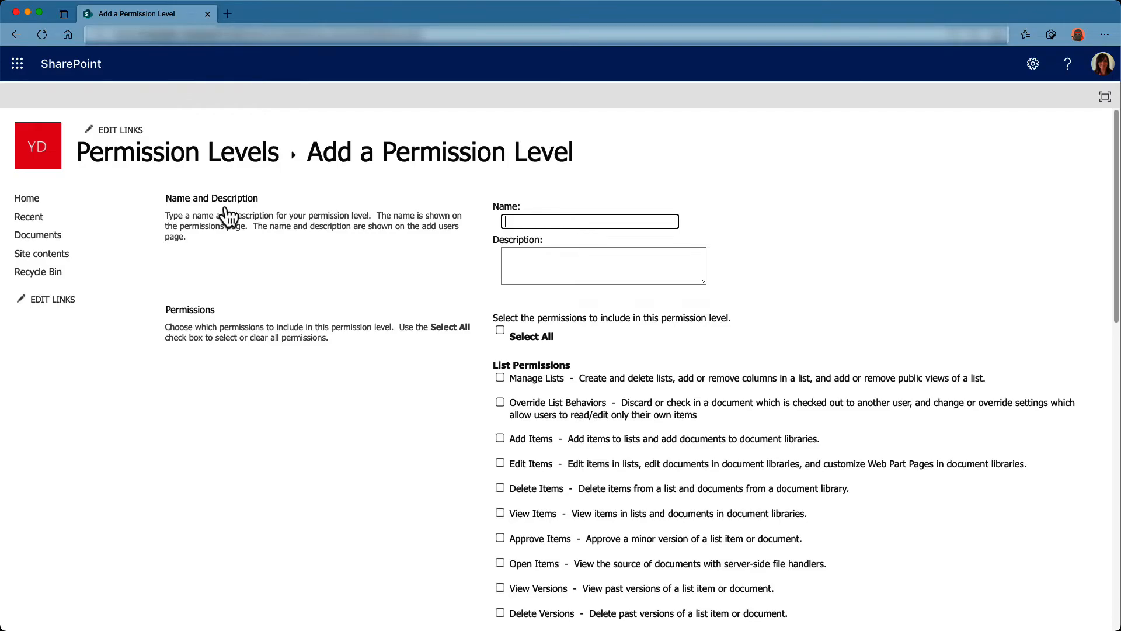
# - Return to Permission Levels and review the built-in Edit level down to Copy Permission Level
pyautogui.click(17, 33)
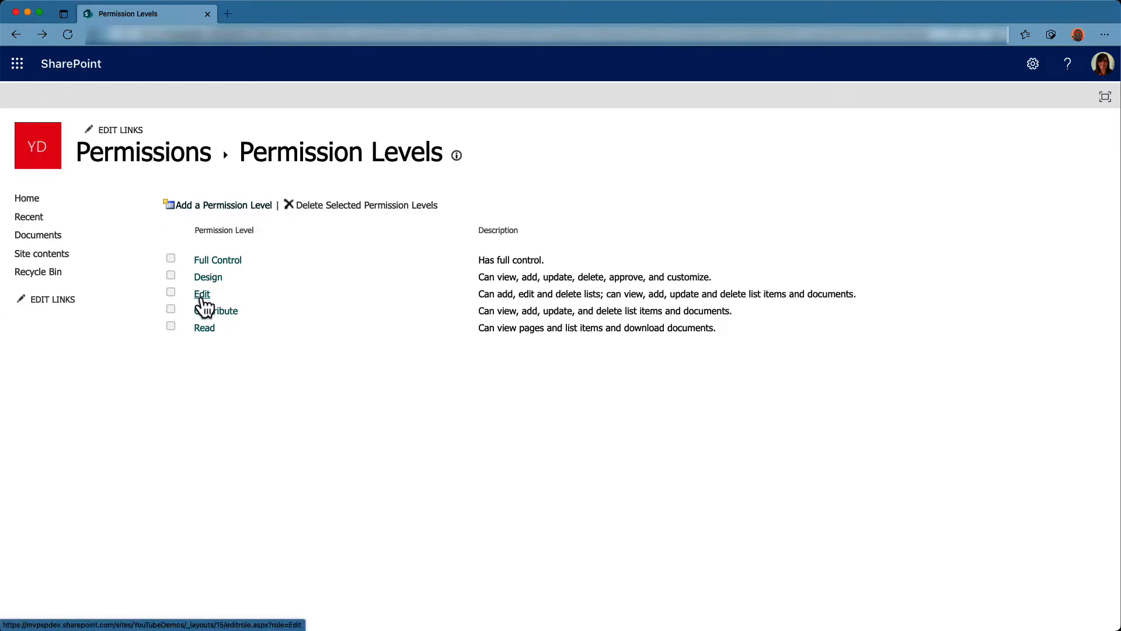
pyautogui.click(203, 293)
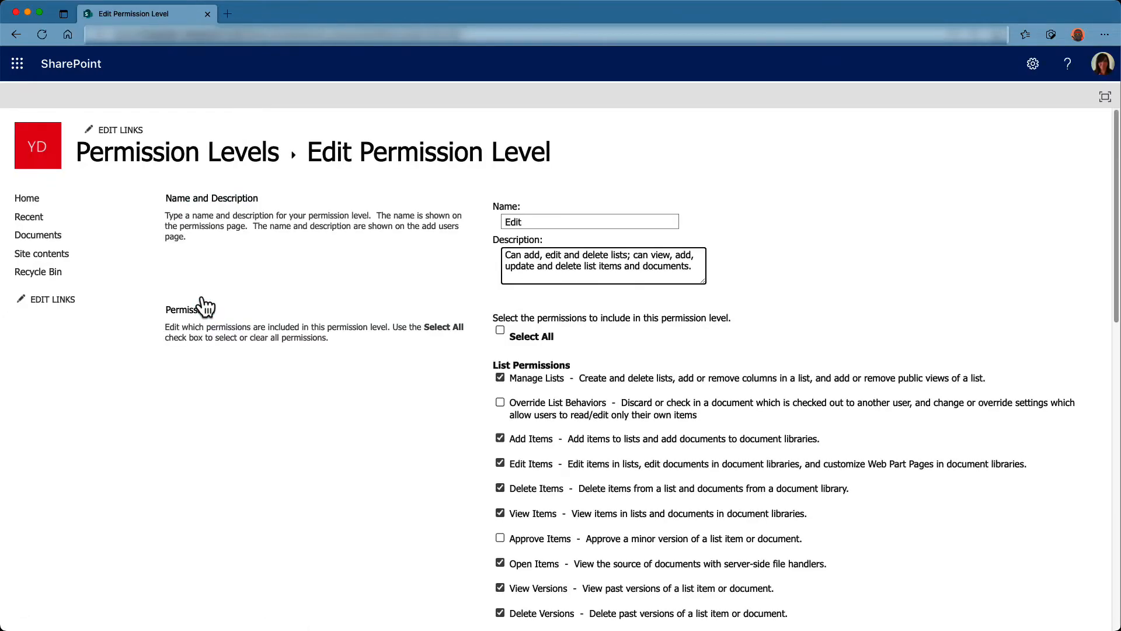
pyautogui.moveTo(384, 420)
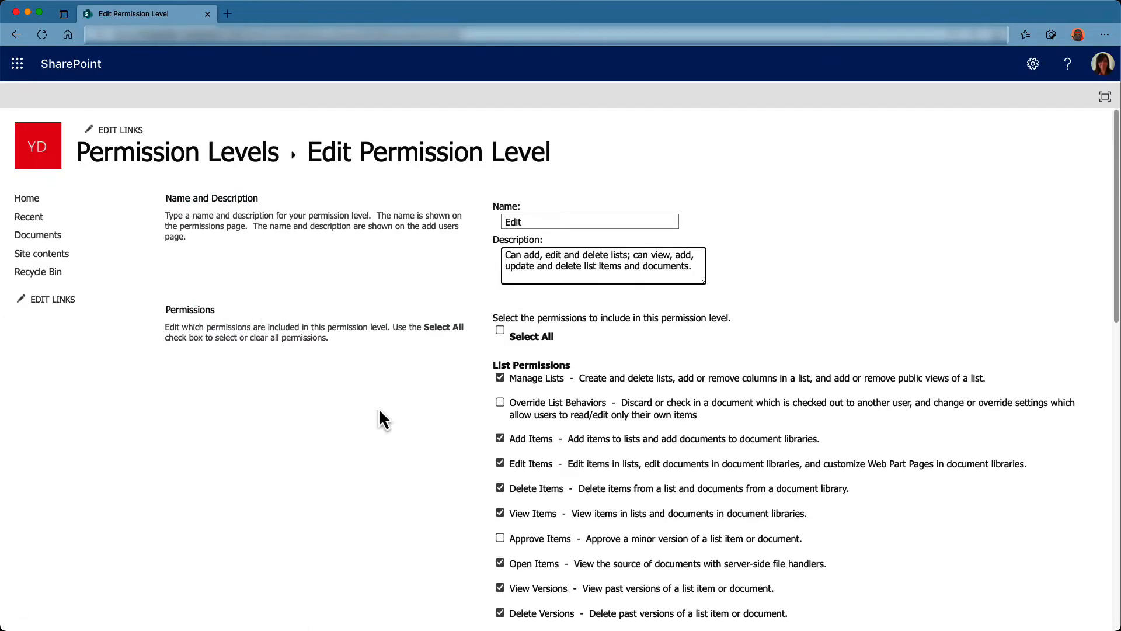
pyautogui.scroll(-3)
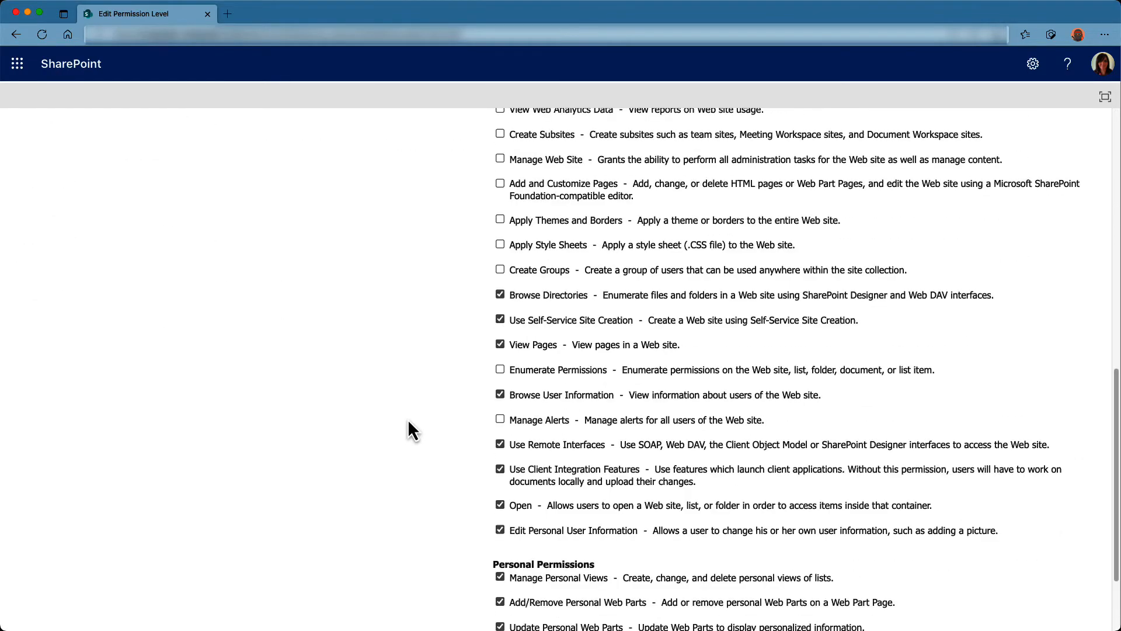
pyautogui.scroll(-3)
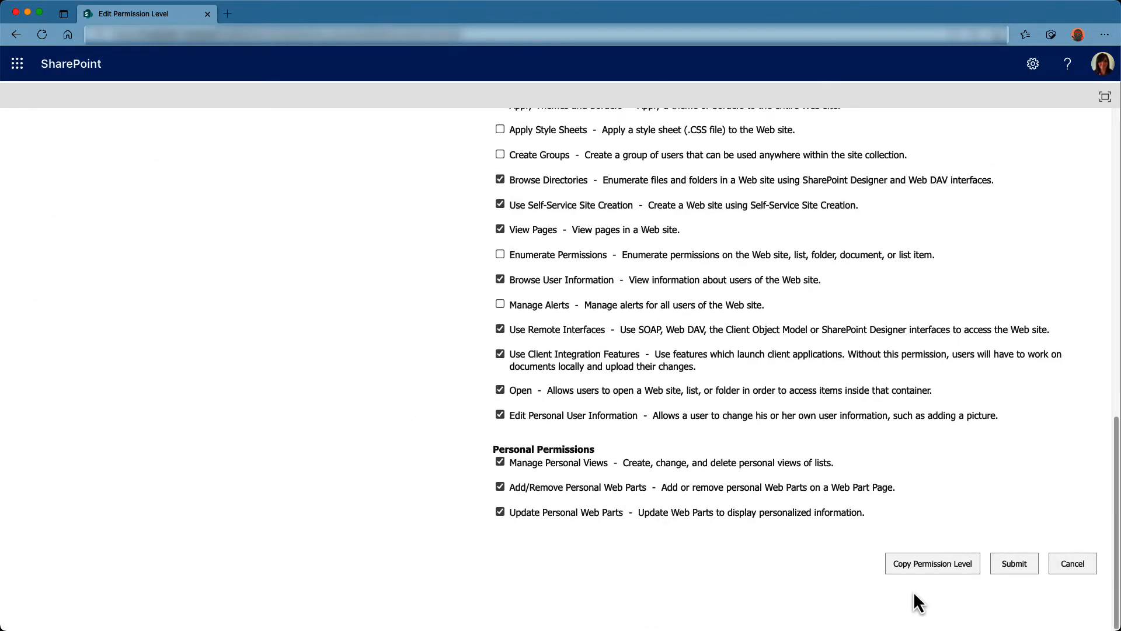
# - Copy Edit as 'EDIT - No delete versions' with description 'Copy of the EDIT permission level BUT unchecked delete version'
pyautogui.click(932, 563)
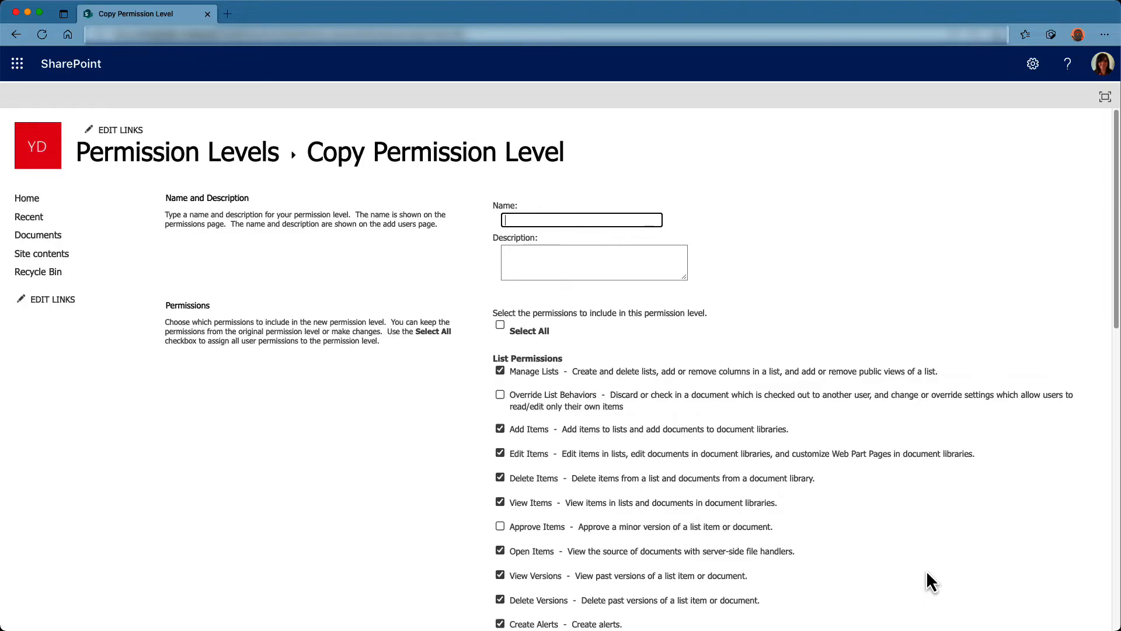
pyautogui.write('EDIT - No delete versions')
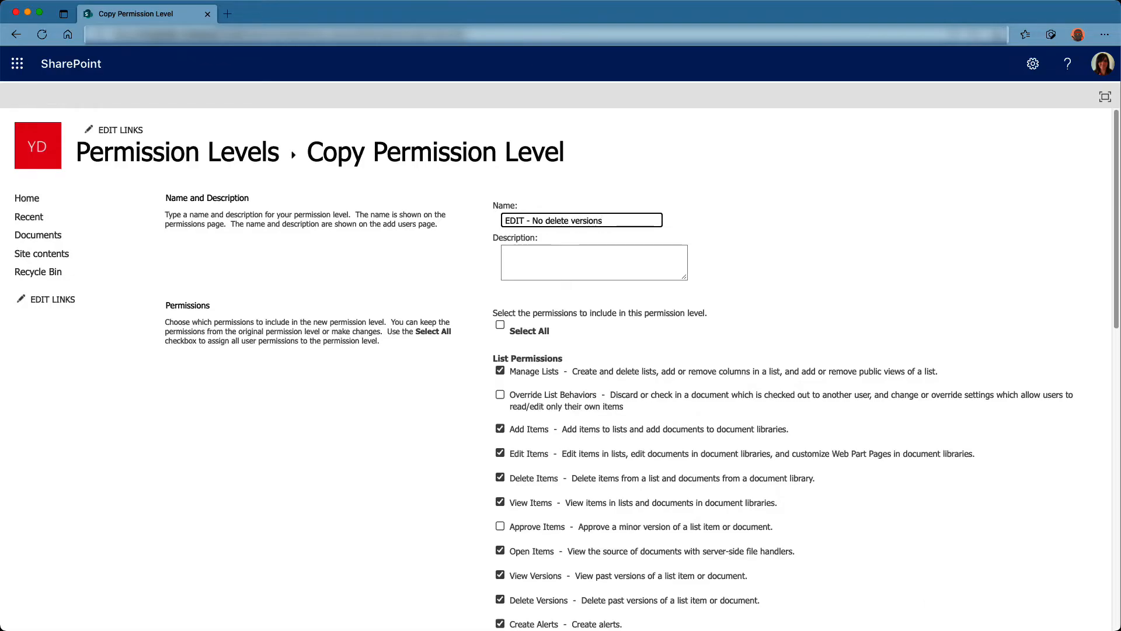
pyautogui.write('Copy of the EDIT permission level BUT unchecked delete')
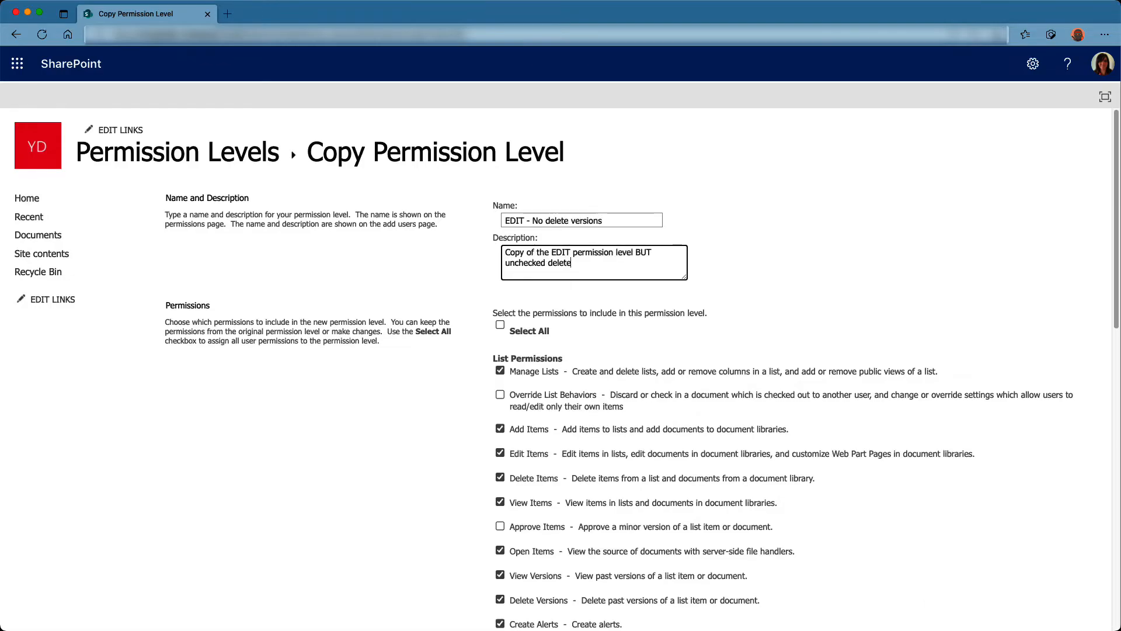
pyautogui.write('version')
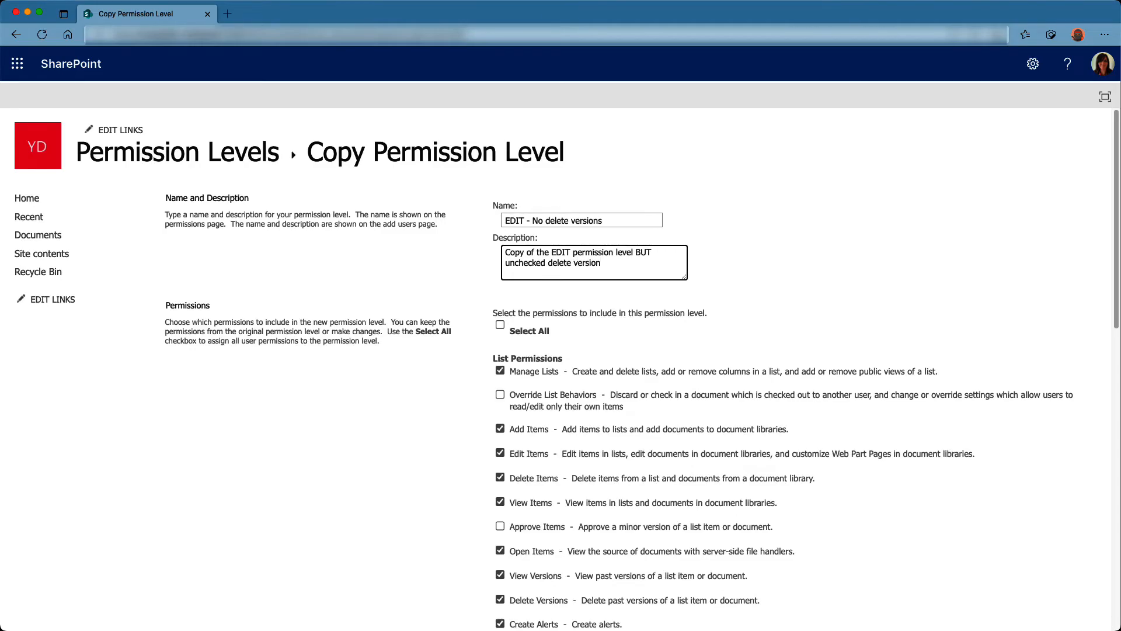
pyautogui.click(601, 263)
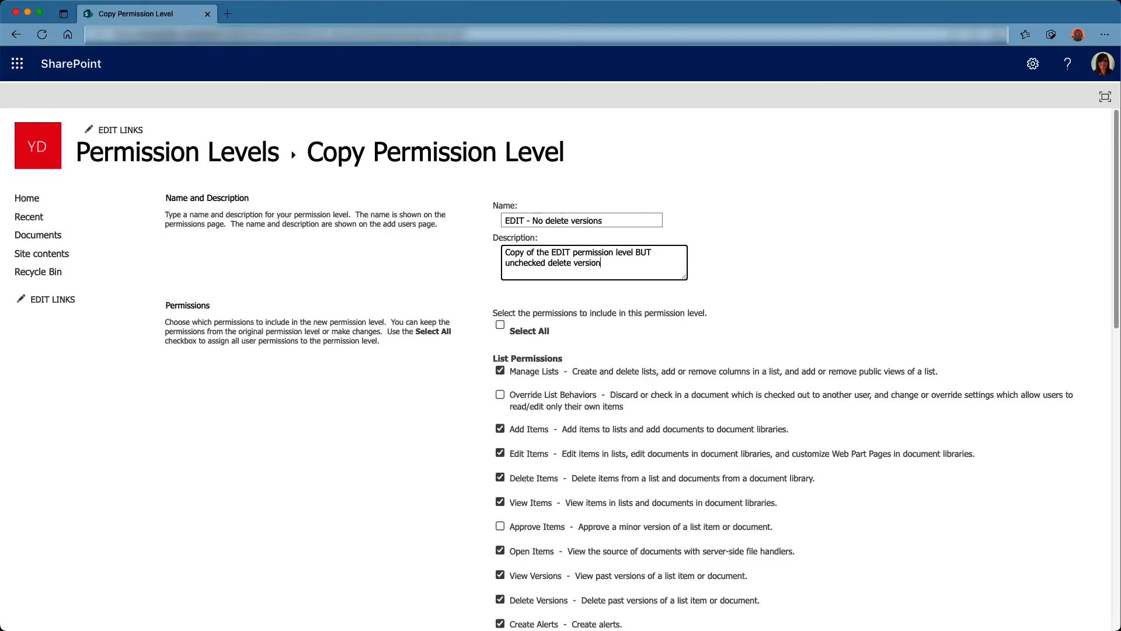
pyautogui.moveTo(439, 489)
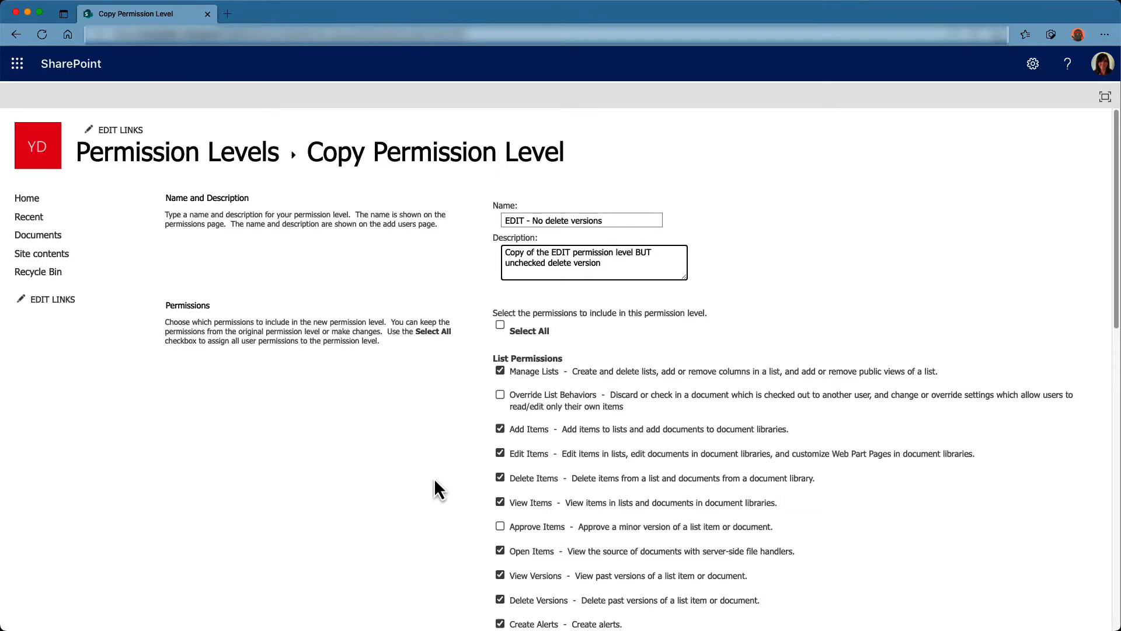
pyautogui.click(601, 263)
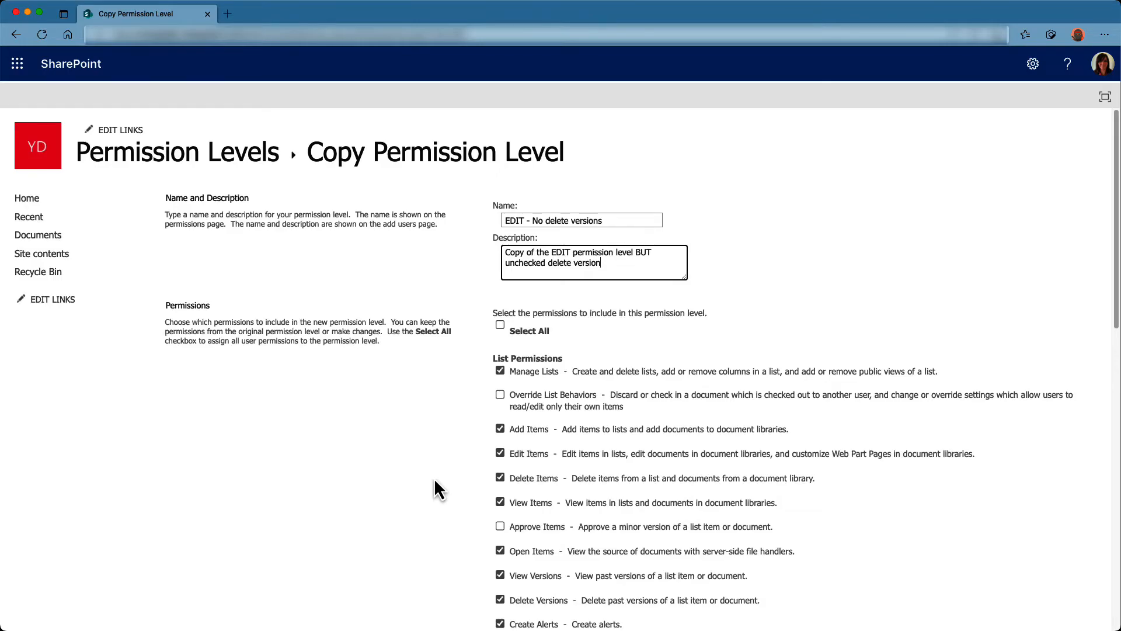
# - Uncheck Delete Versions and create the new permission level
pyautogui.scroll(-3)
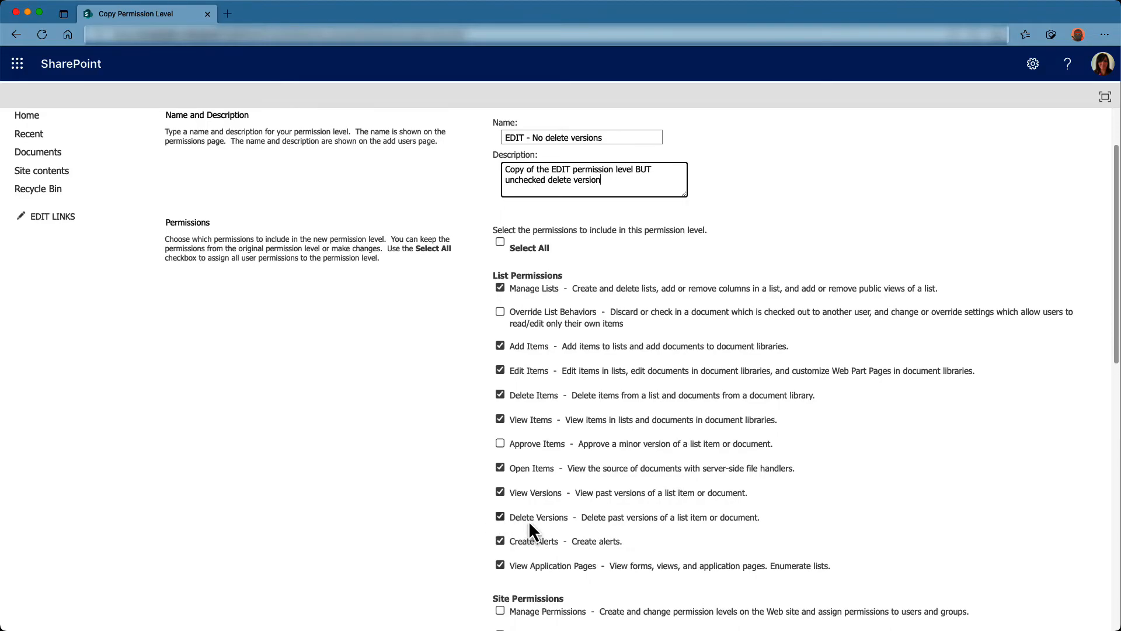
pyautogui.click(500, 515)
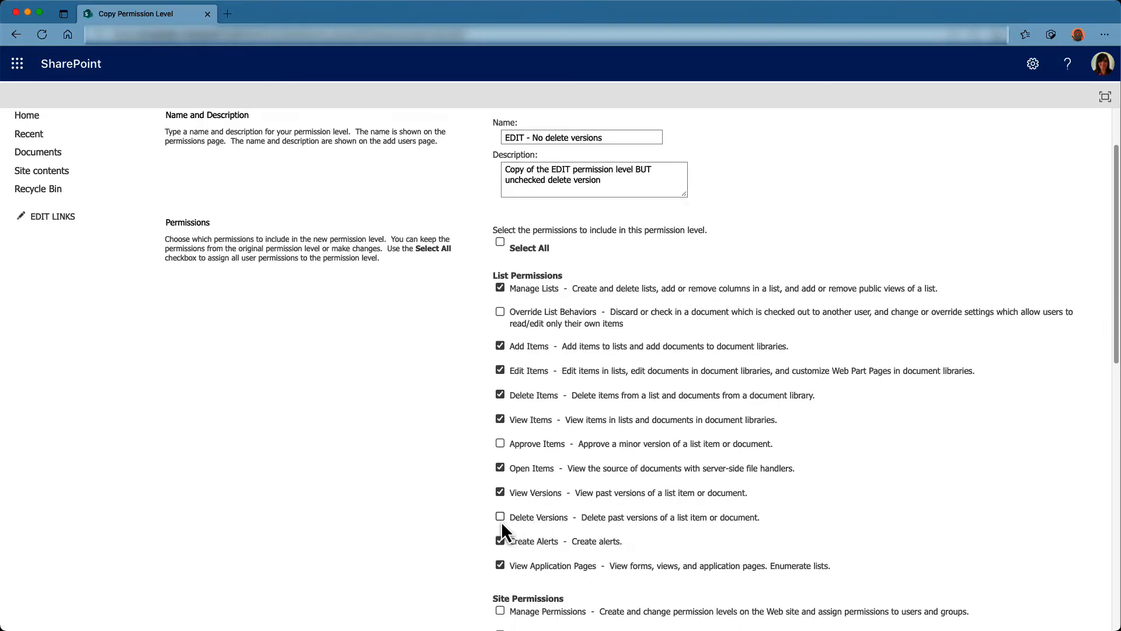
pyautogui.moveTo(447, 505)
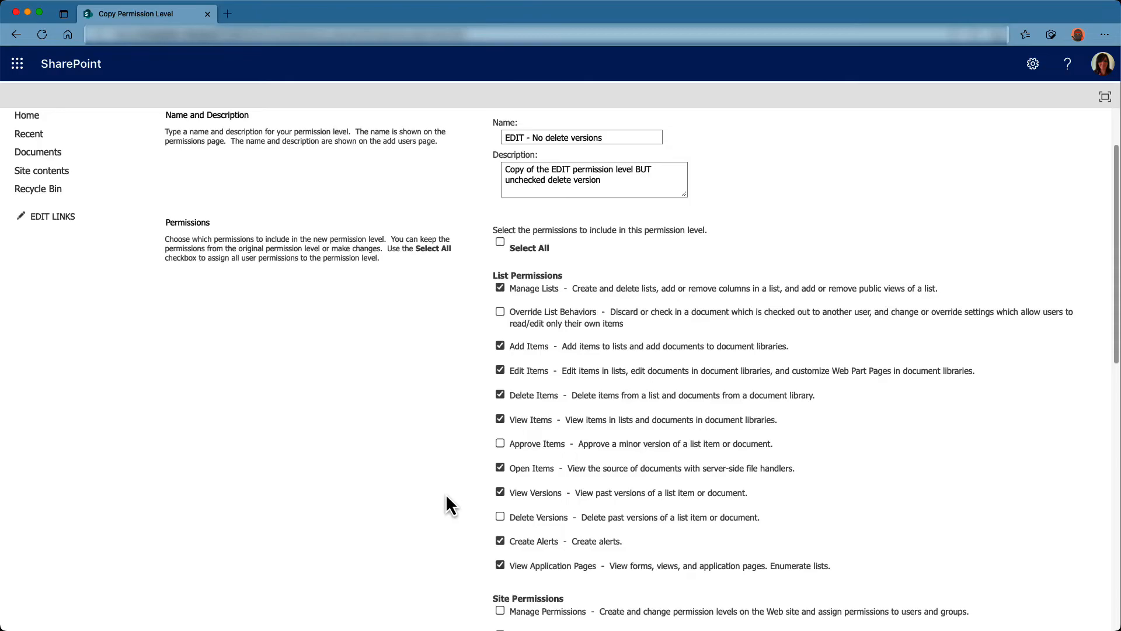
pyautogui.scroll(-3)
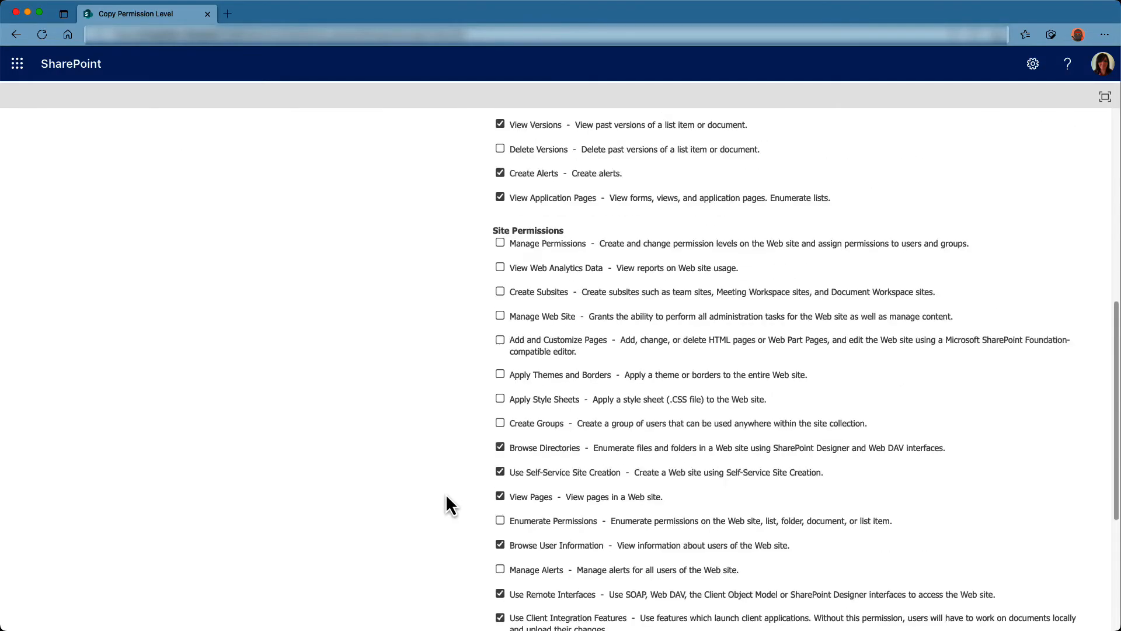
pyautogui.scroll(-3)
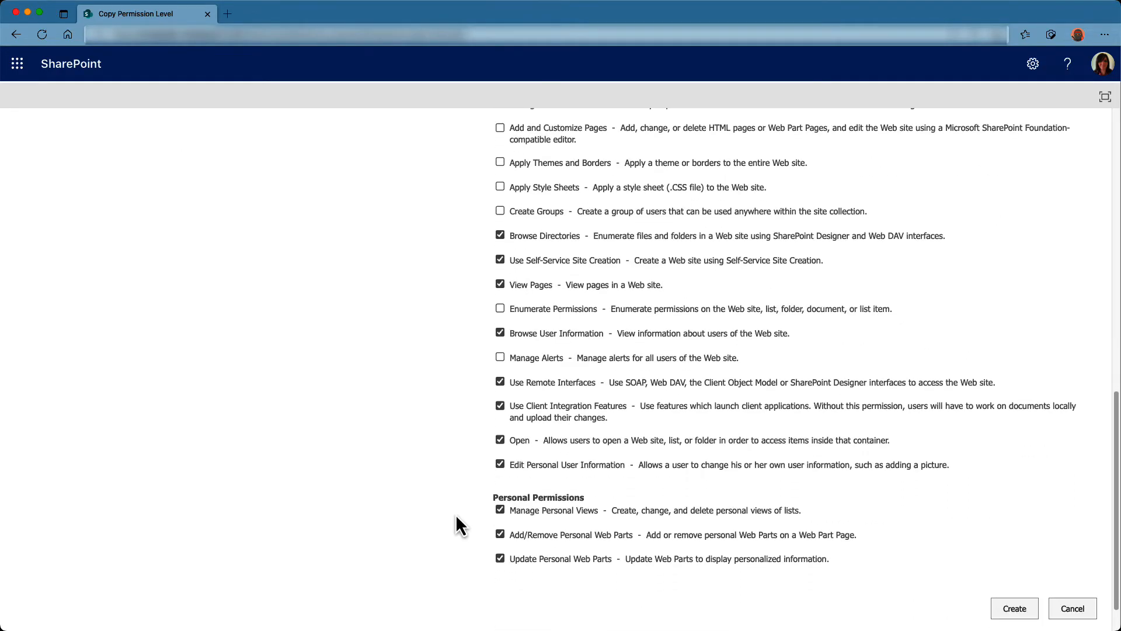
pyautogui.click(1014, 608)
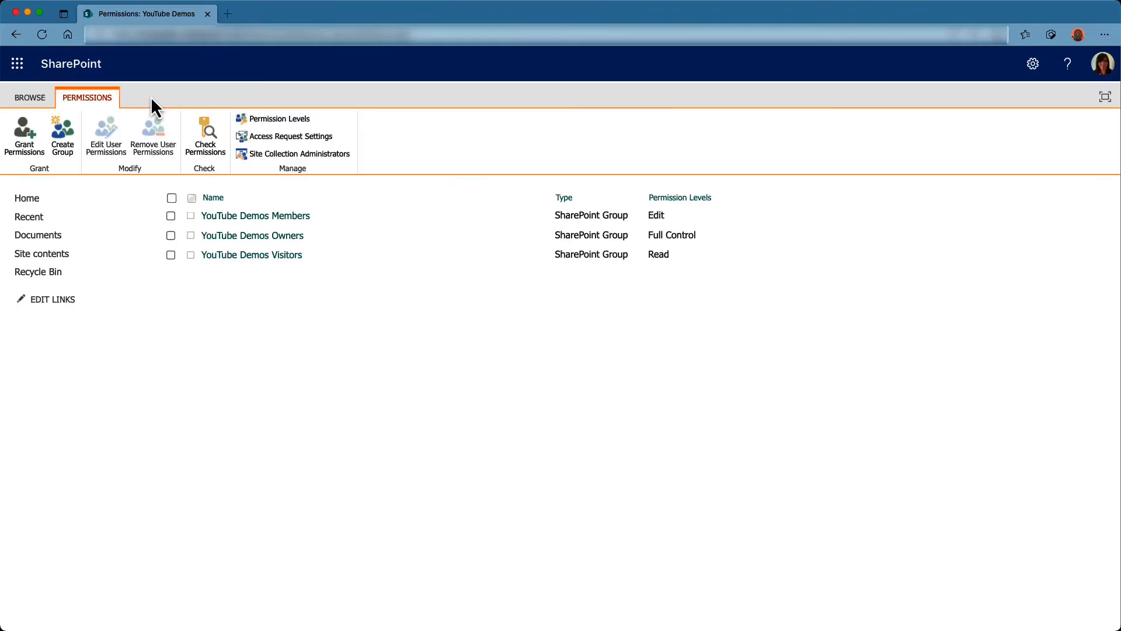
# - Create site group 'Group Test' granted the EDIT - No delete versions level
pyautogui.click(61, 135)
pyautogui.write('Group Test')
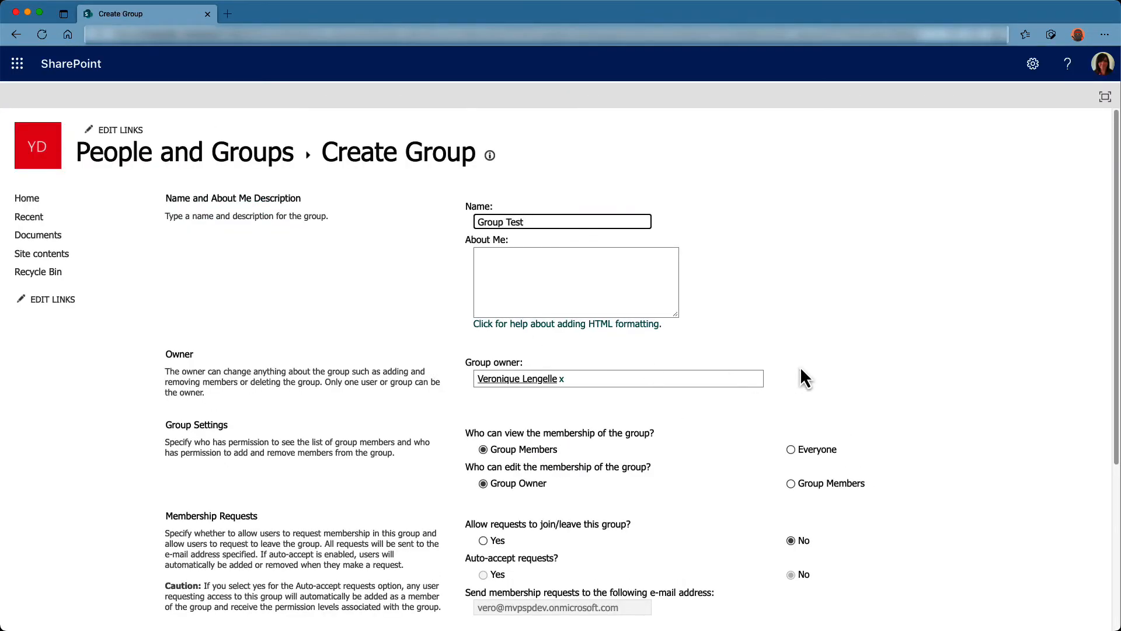
pyautogui.scroll(-3)
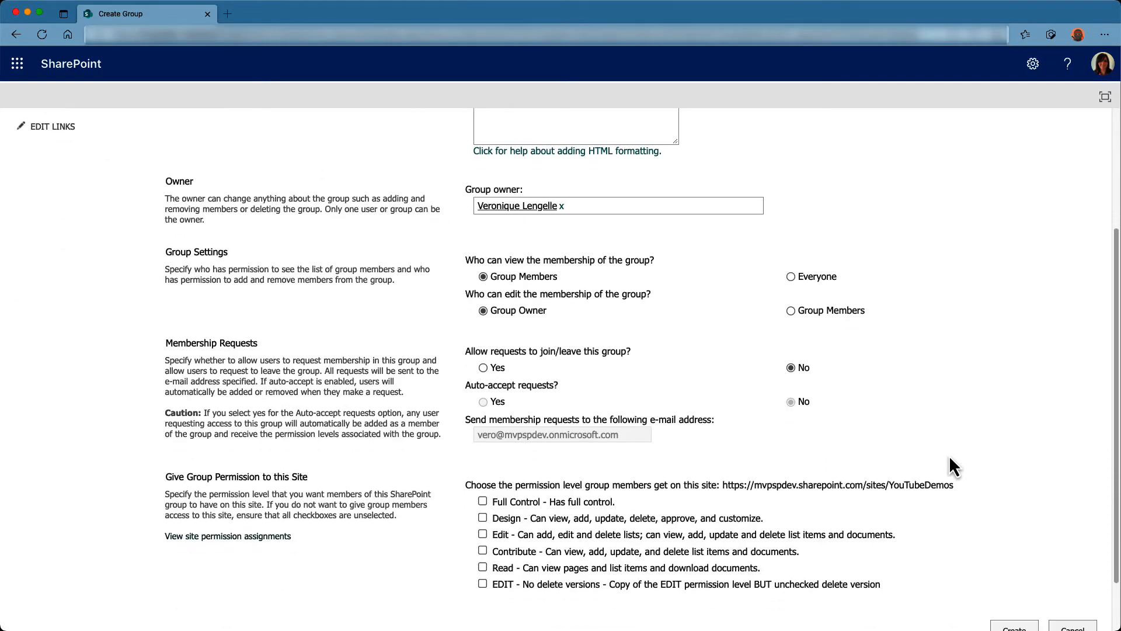
pyautogui.scroll(-3)
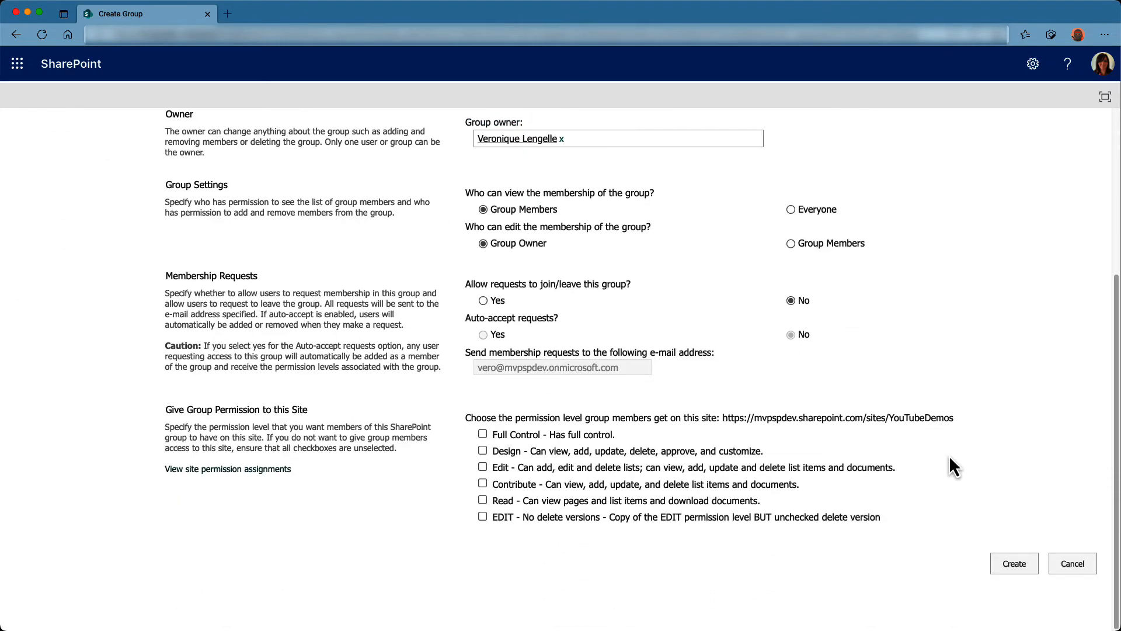
pyautogui.moveTo(558, 536)
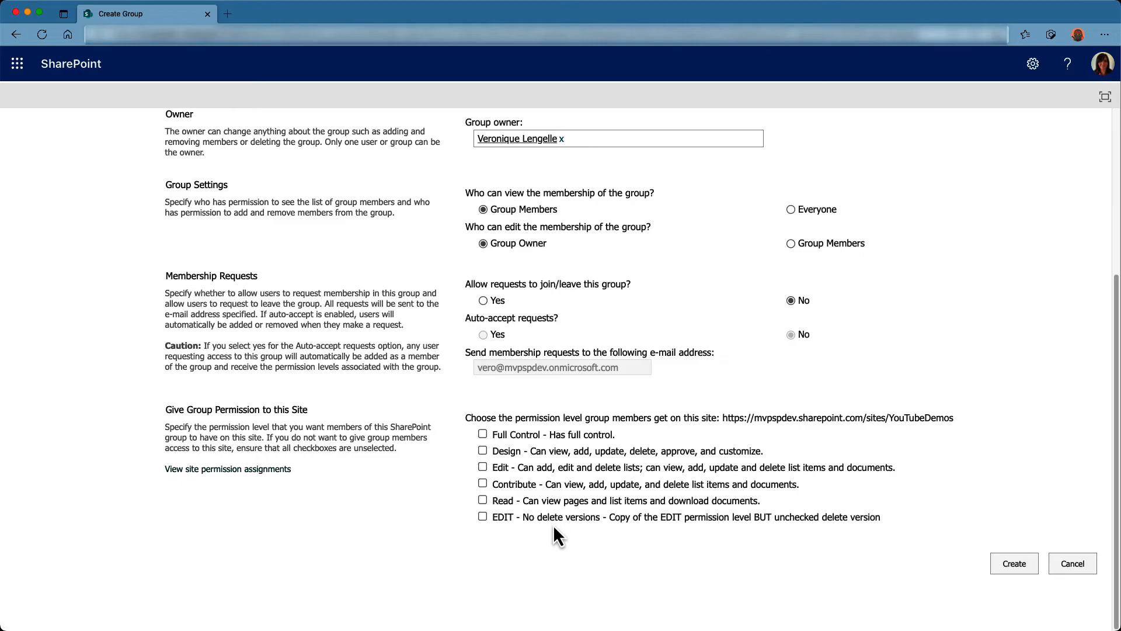
pyautogui.moveTo(484, 516)
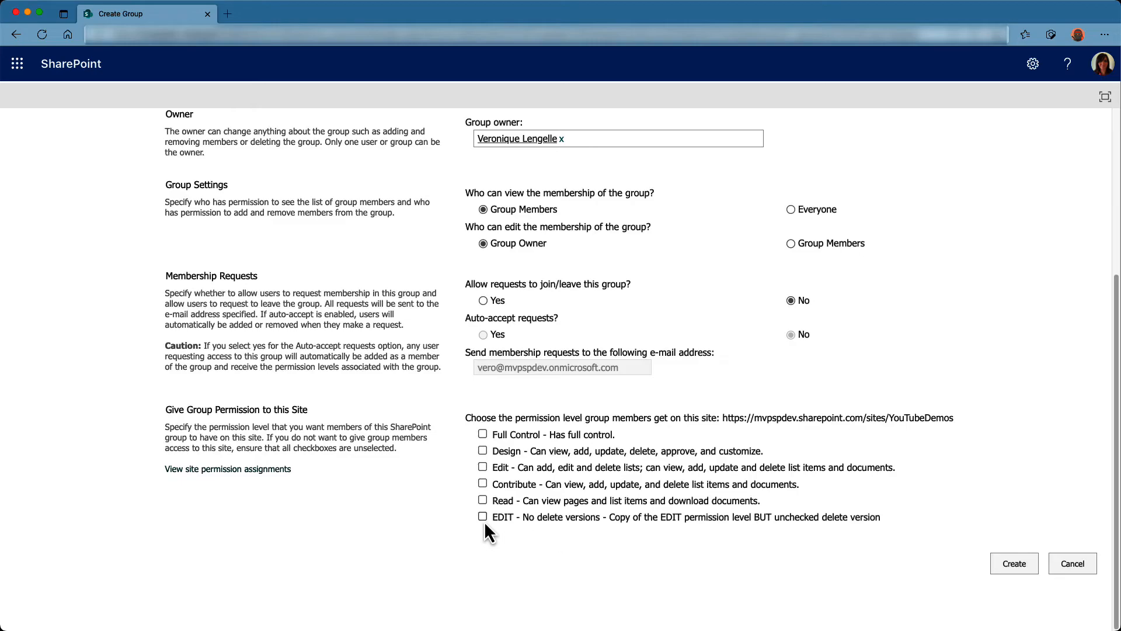
pyautogui.click(484, 517)
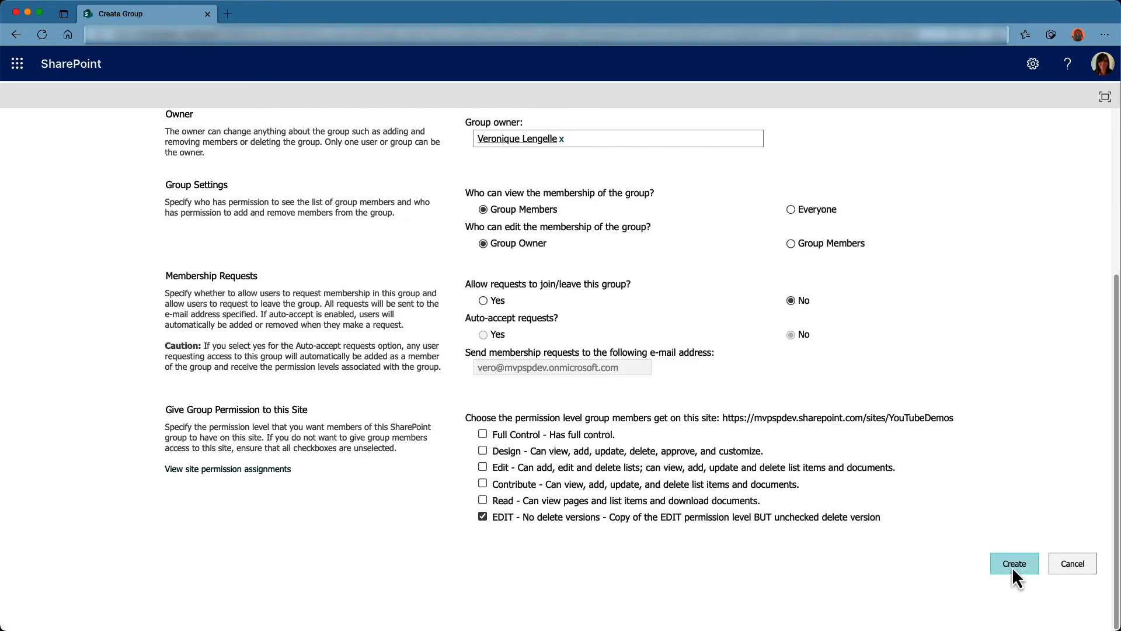
pyautogui.click(1014, 563)
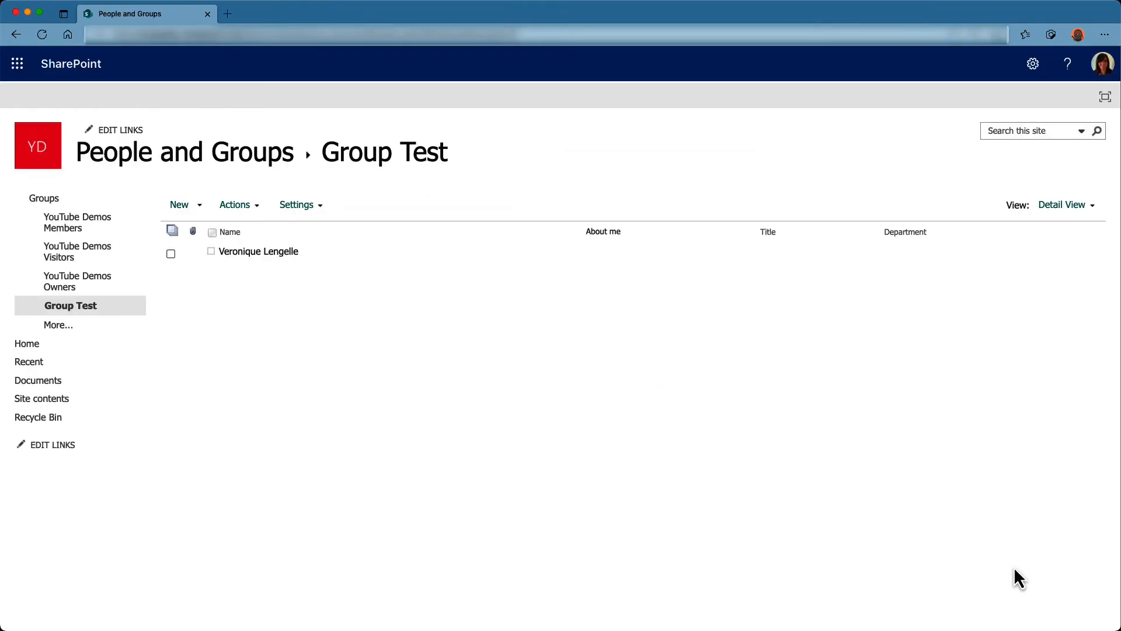
# - Confirm Group Test with EDIT - No delete versions on the site's advanced permissions page
pyautogui.click(1032, 63)
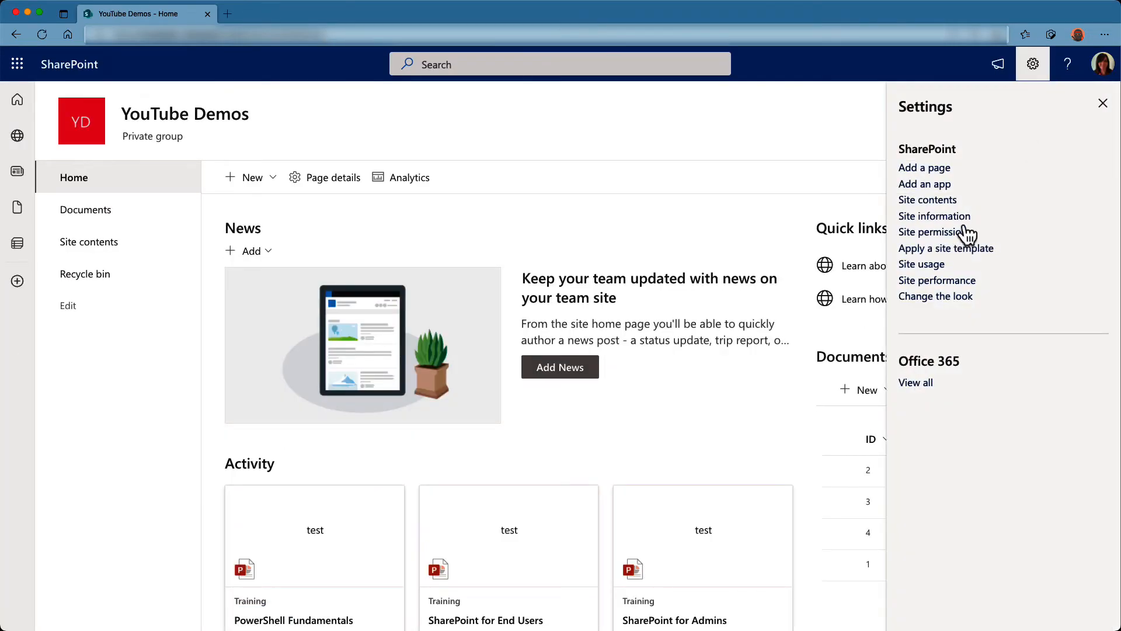
pyautogui.click(936, 231)
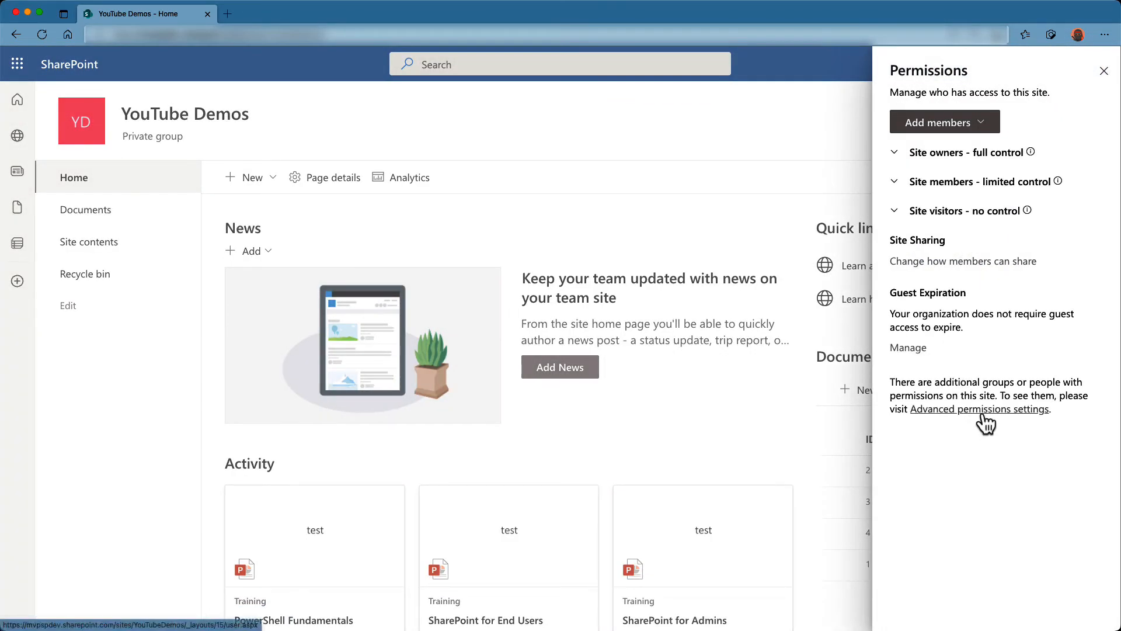
pyautogui.click(980, 409)
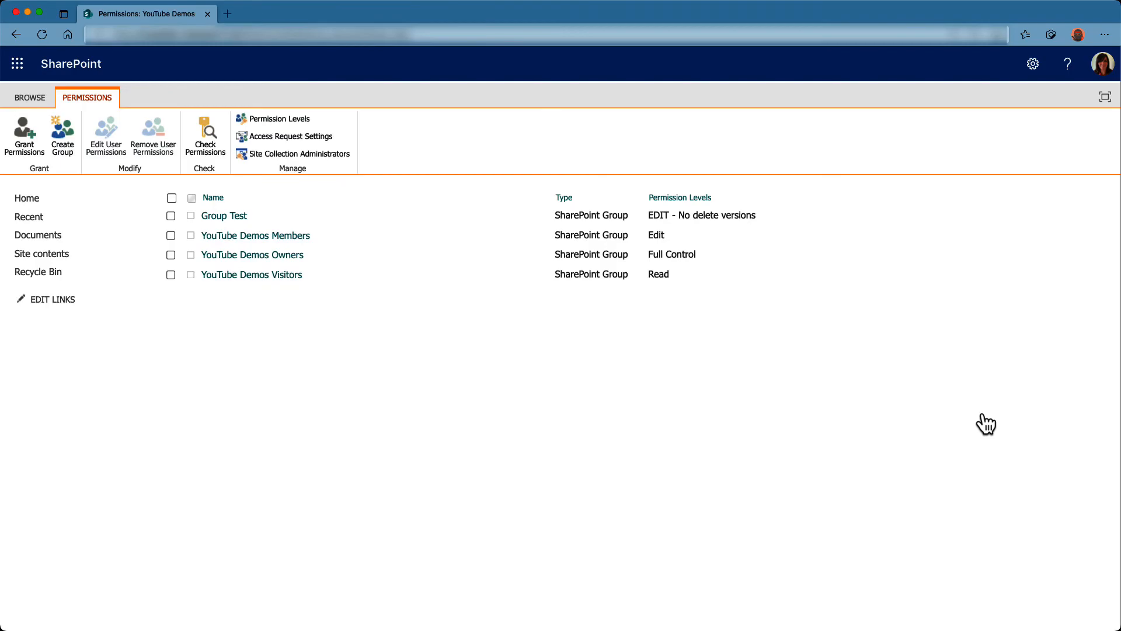
pyautogui.moveTo(166, 230)
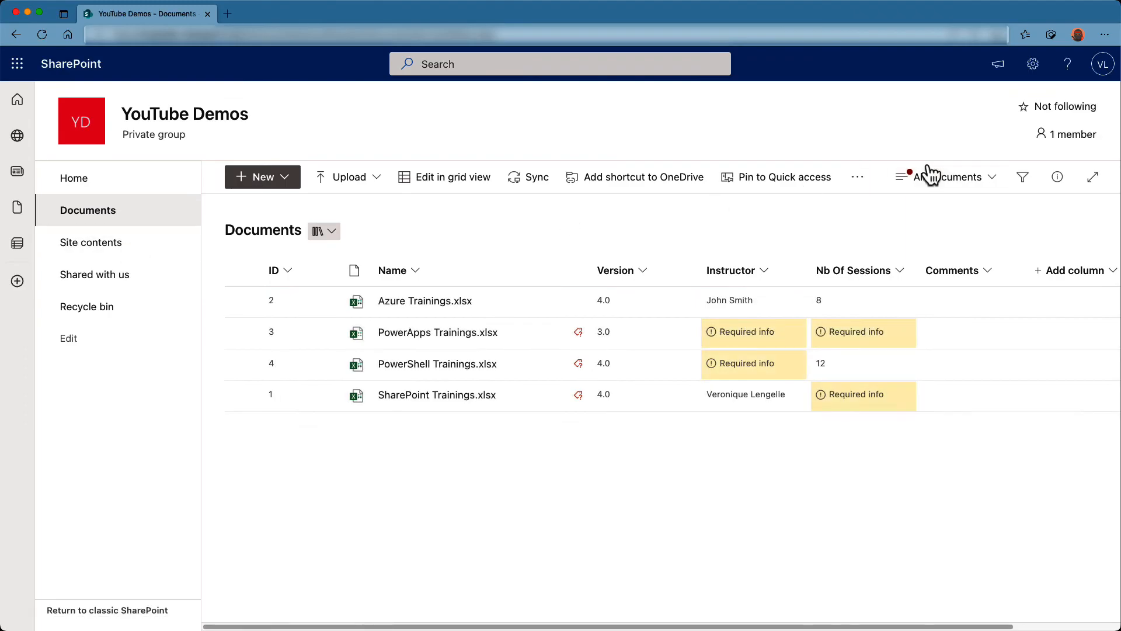
# - Confirm Group Test inherits EDIT - No delete versions on the Documents library's permissions page
pyautogui.click(1031, 63)
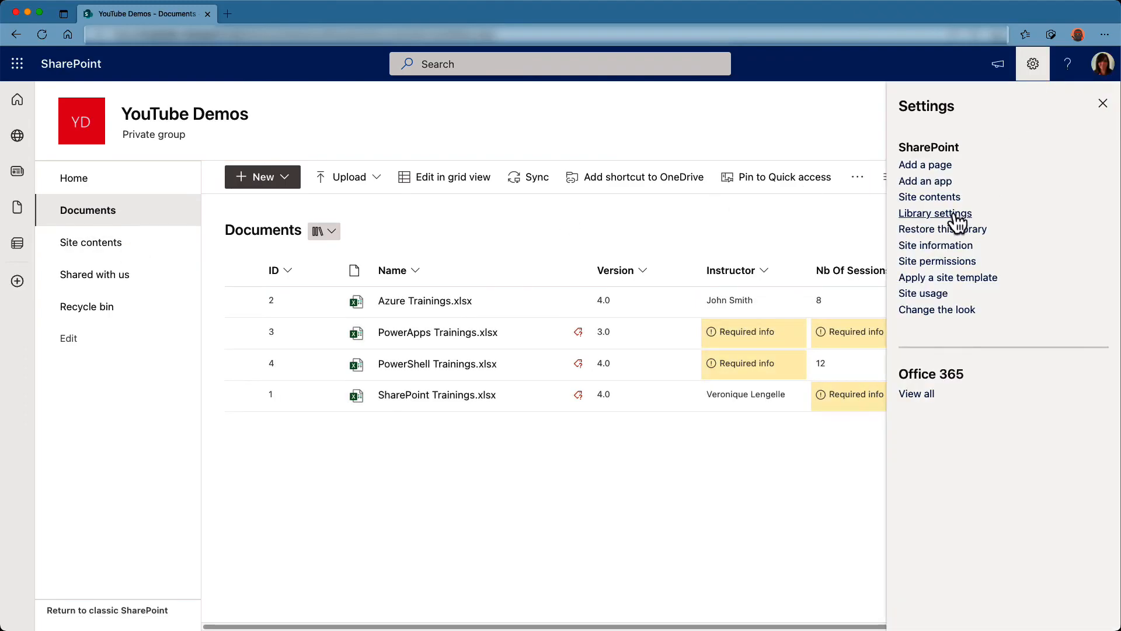
pyautogui.click(934, 213)
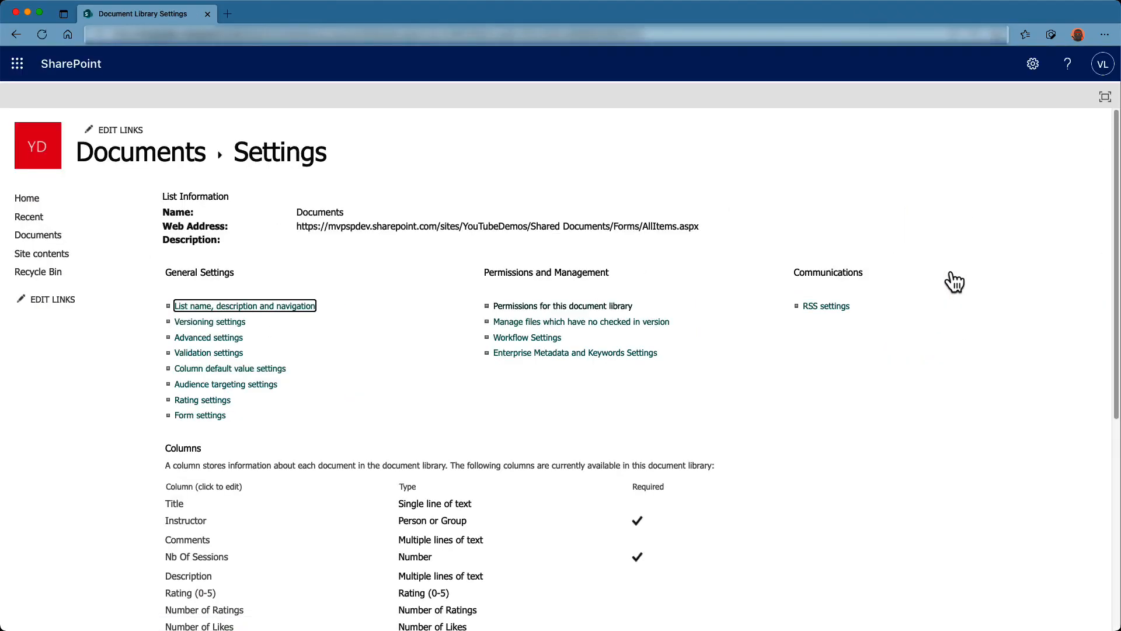
pyautogui.click(563, 306)
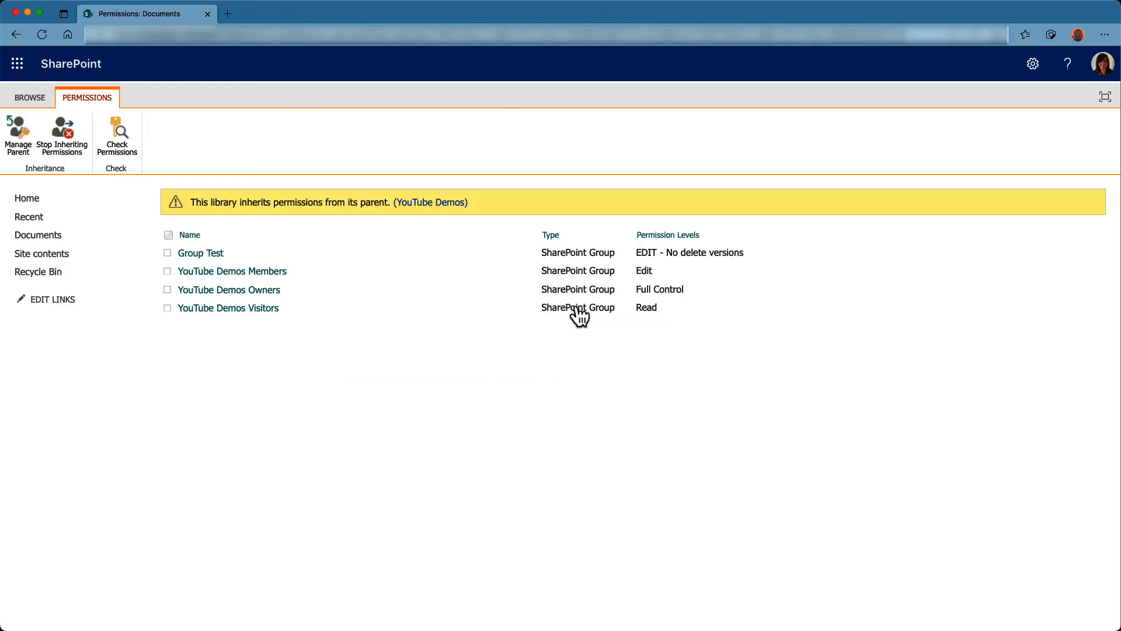